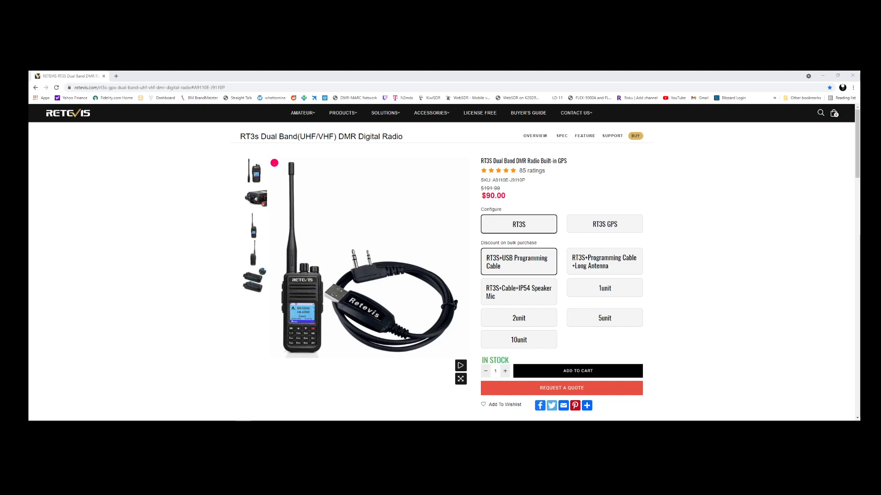
pyautogui.moveTo(258, 143)
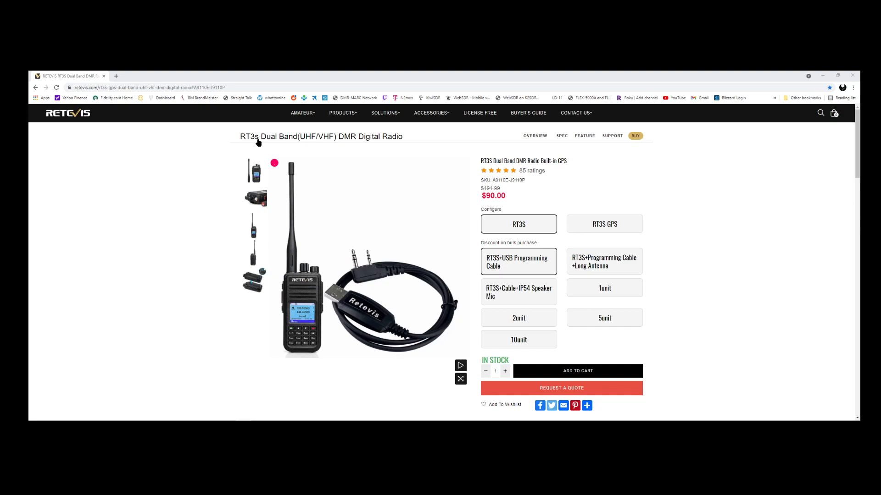
pyautogui.moveTo(612, 136)
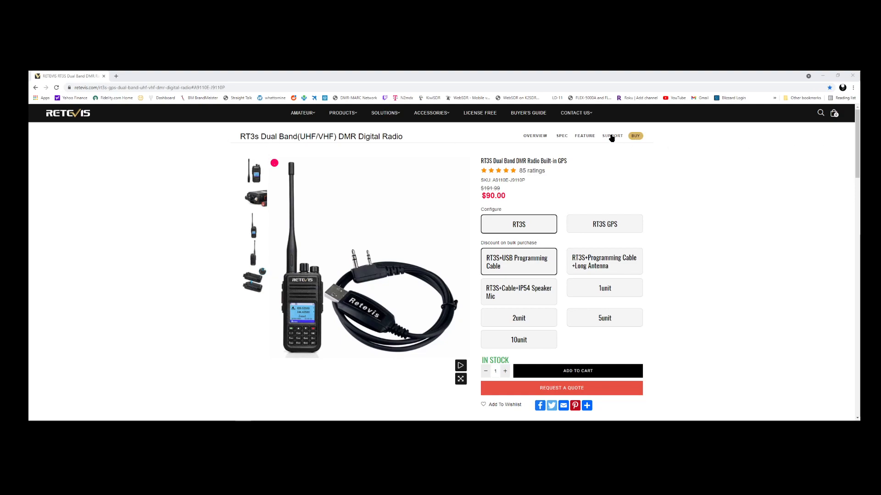
# Step: Show the firmware and software downloads under the RT3s product page's Support section
pyautogui.click(612, 136)
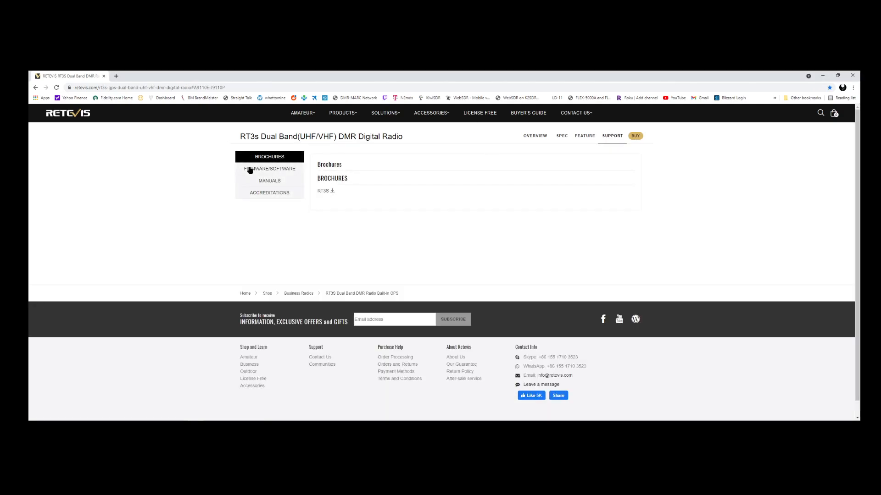
pyautogui.click(269, 169)
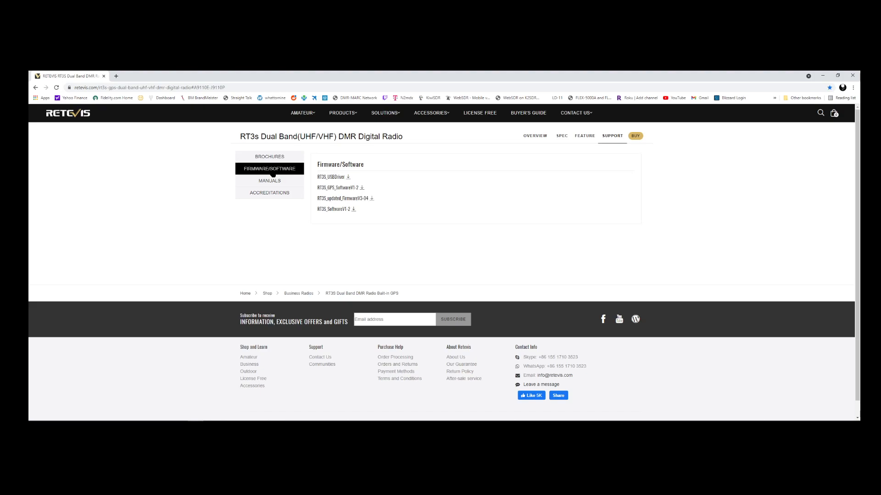
pyautogui.moveTo(334, 177)
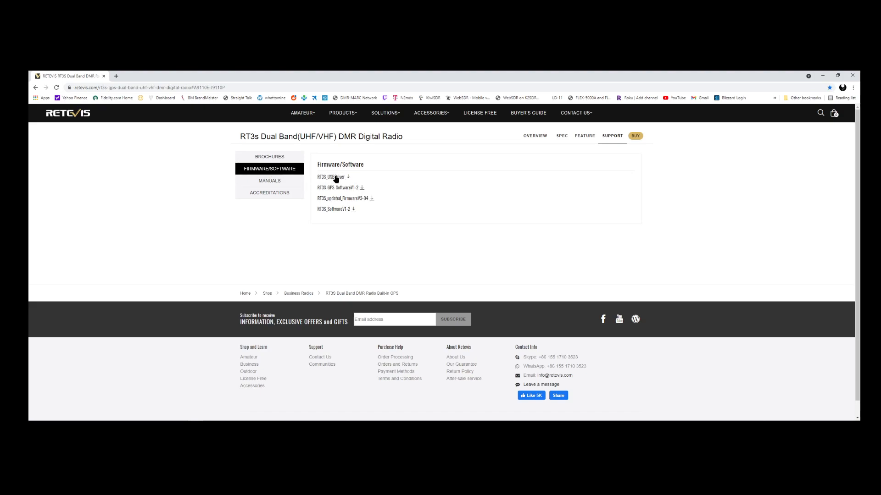
pyautogui.moveTo(334, 216)
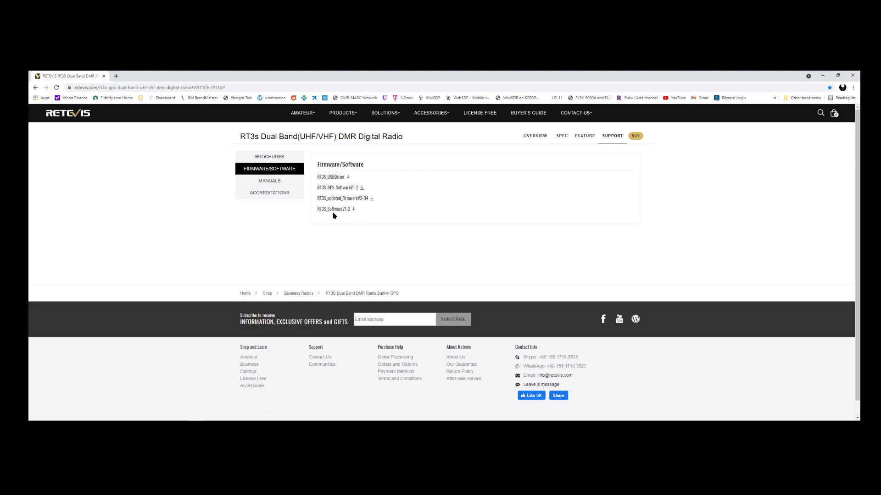
pyautogui.moveTo(814, 156)
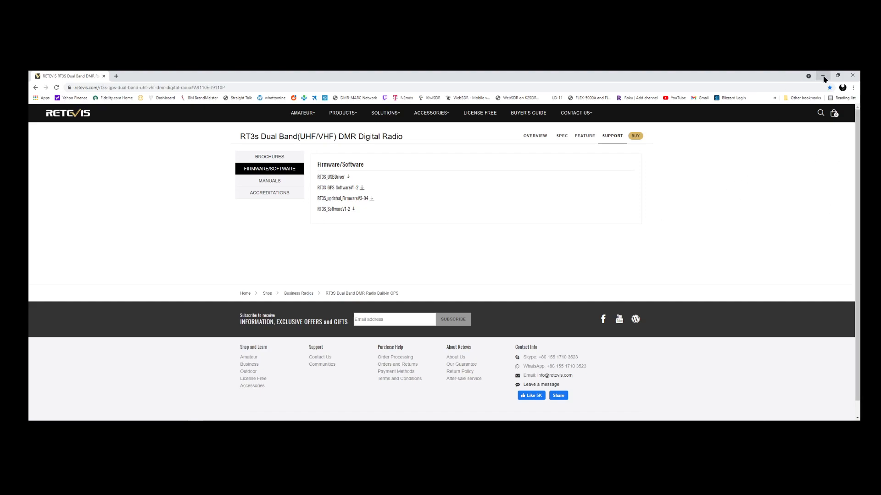
pyautogui.moveTo(824, 76)
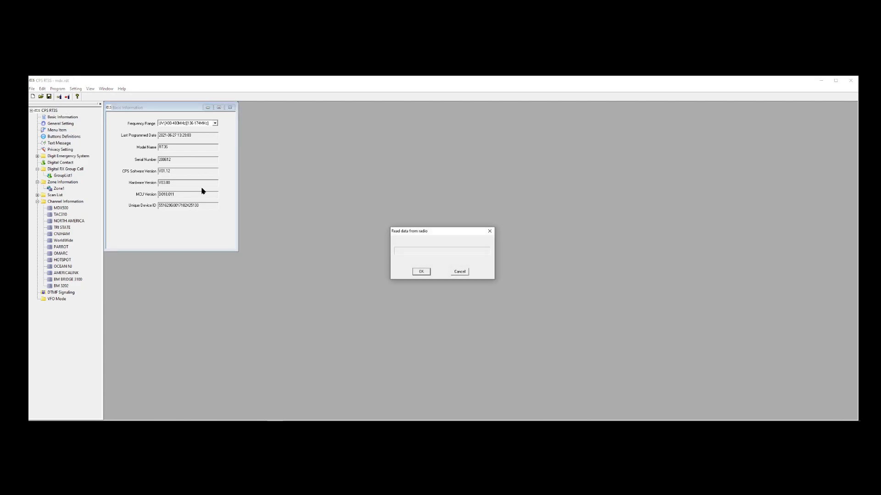
# Step: Read the codeplug from the radio and acknowledge the 'Read data over' prompt
pyautogui.click(421, 271)
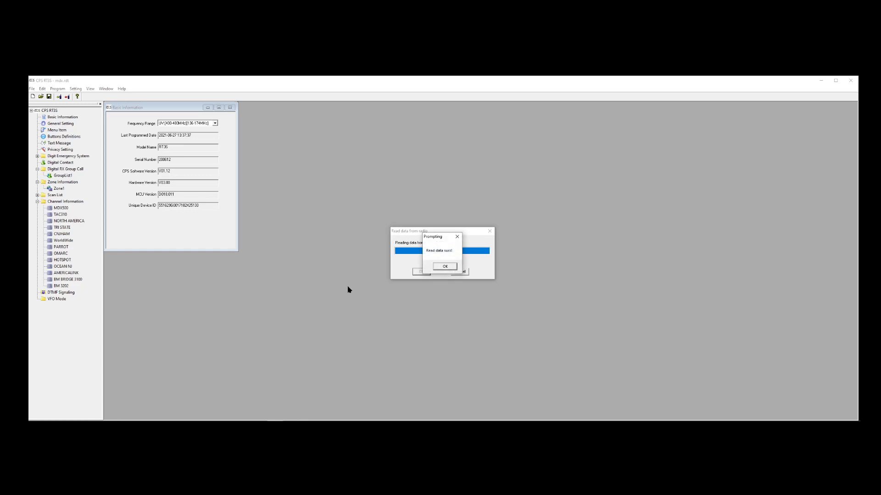
pyautogui.click(444, 266)
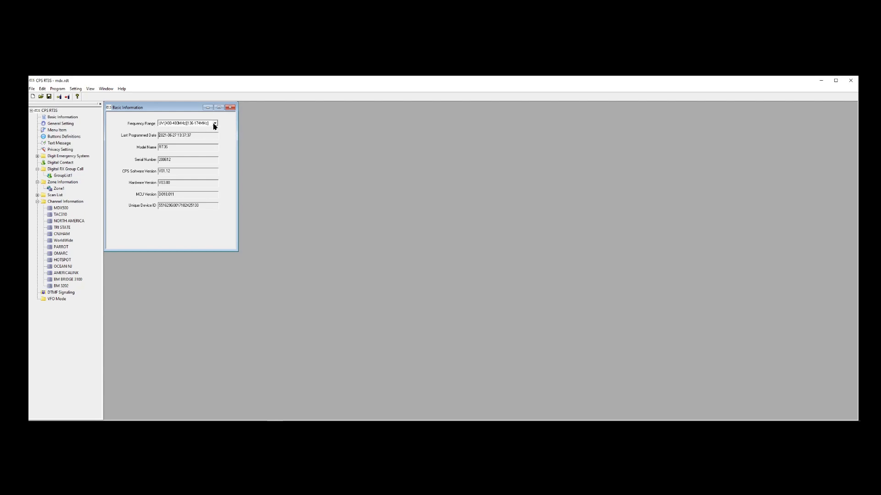
pyautogui.moveTo(231, 111)
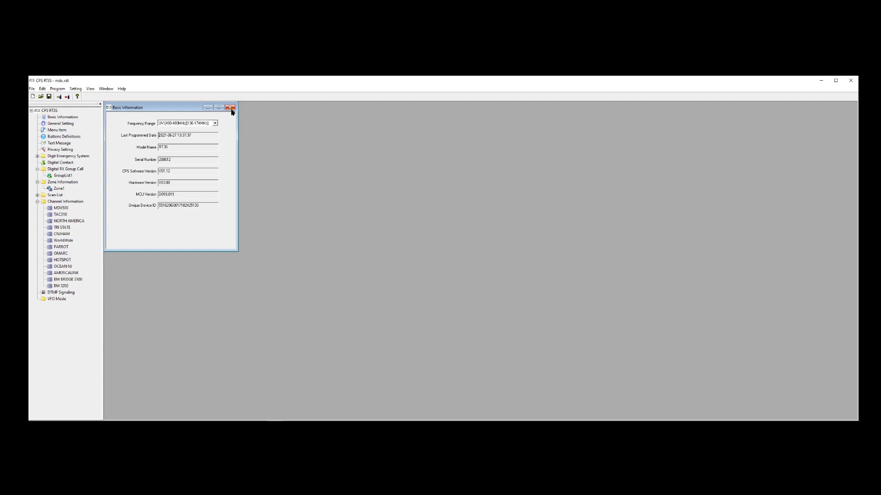
# Step: Switch from Basic Information to General Setting and select the Radio ID value
pyautogui.click(61, 123)
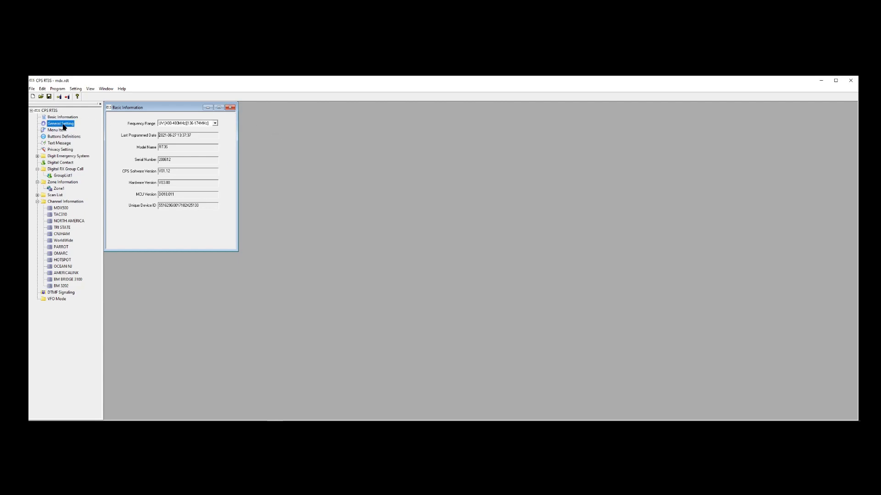
pyautogui.click(61, 123)
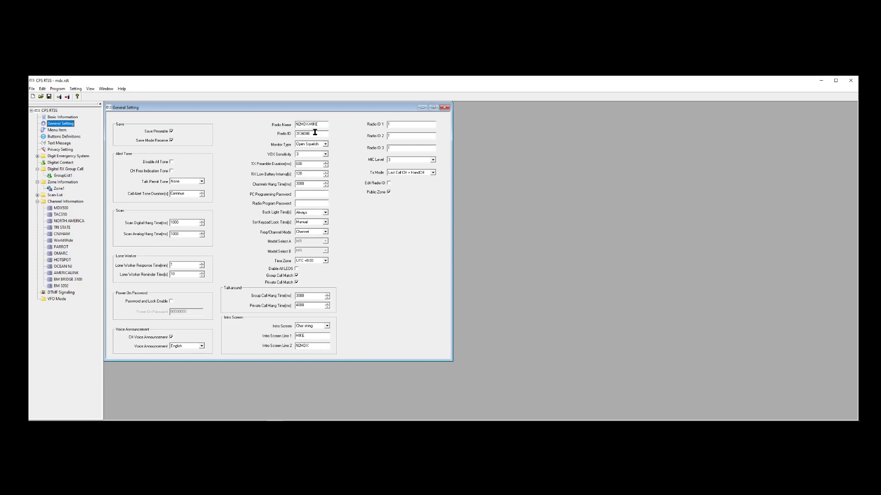
pyautogui.tripleClick(310, 133)
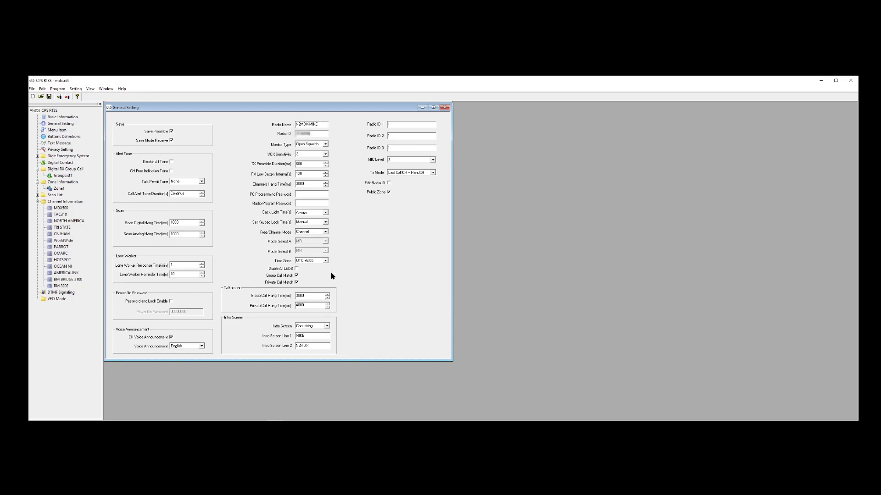
pyautogui.moveTo(396, 146)
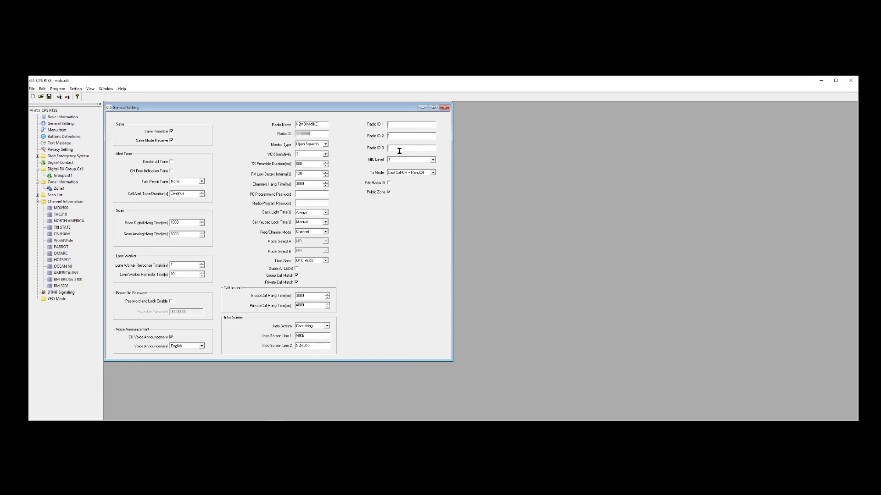
pyautogui.moveTo(360, 164)
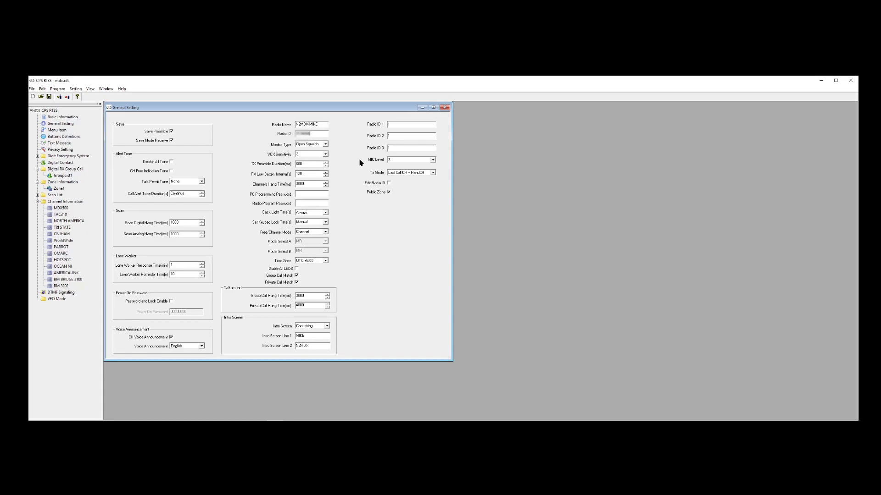
pyautogui.moveTo(440, 97)
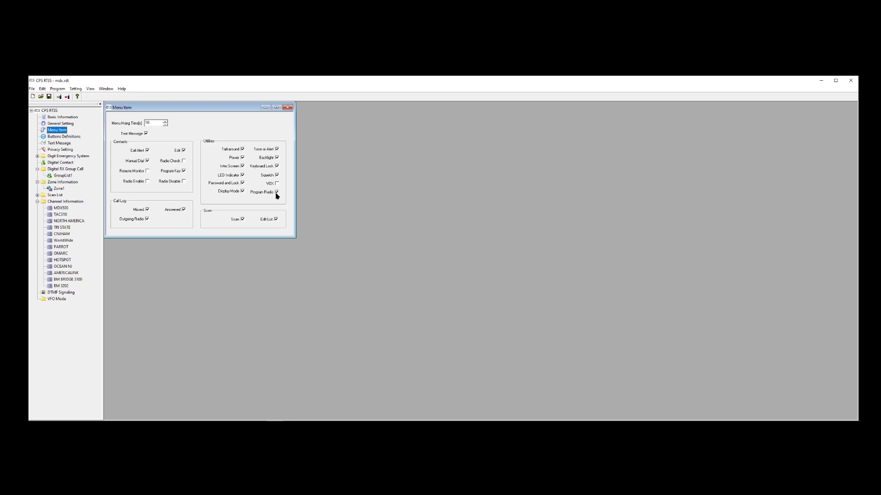
pyautogui.moveTo(277, 194)
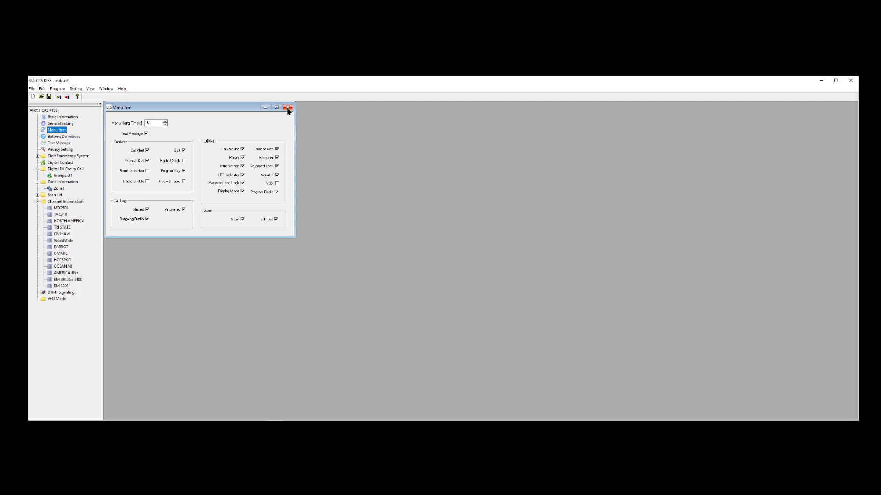
# Step: Leave the Menu Item window and bring up the Buttons Definitions from the tree
pyautogui.click(288, 107)
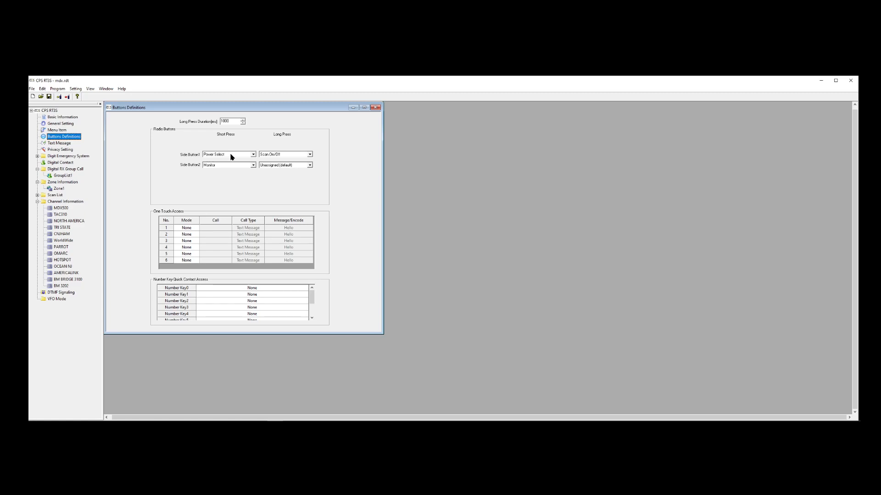
pyautogui.moveTo(208, 173)
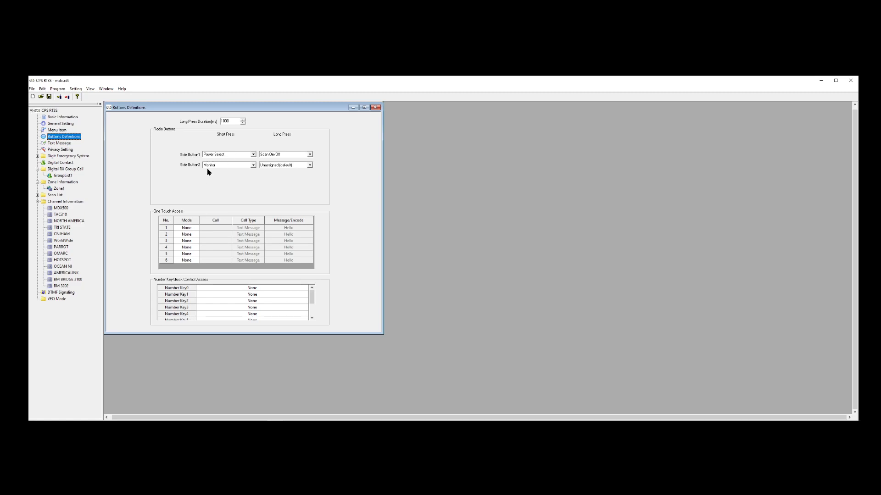
pyautogui.moveTo(222, 167)
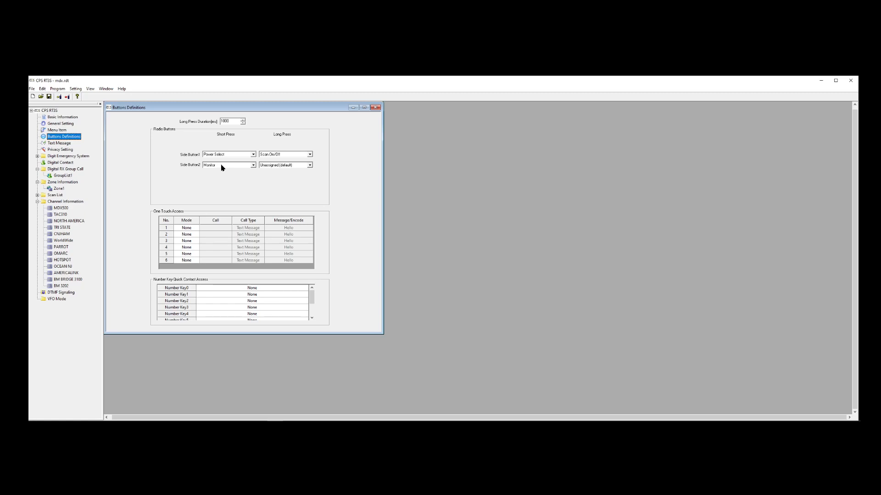
pyautogui.moveTo(287, 156)
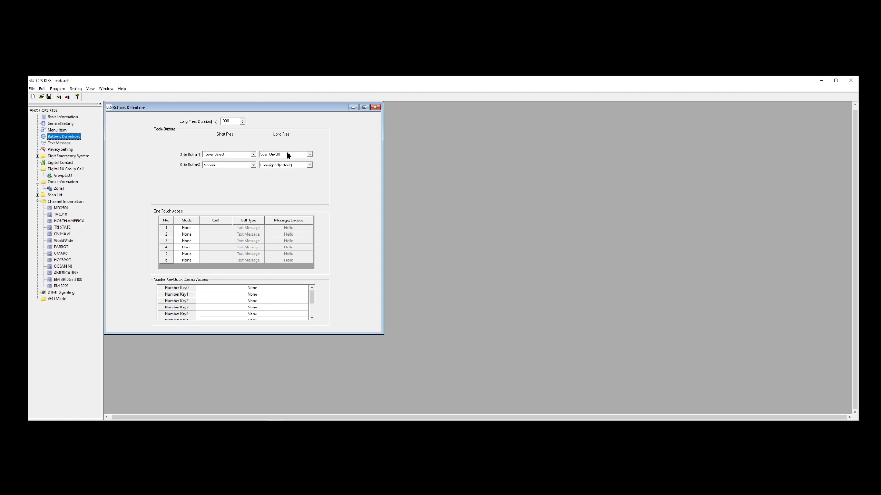
pyautogui.click(61, 162)
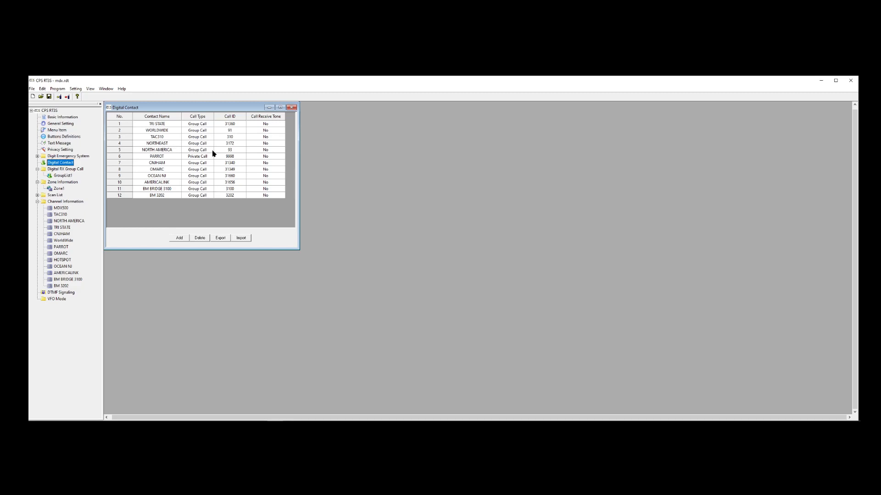
pyautogui.moveTo(177, 123)
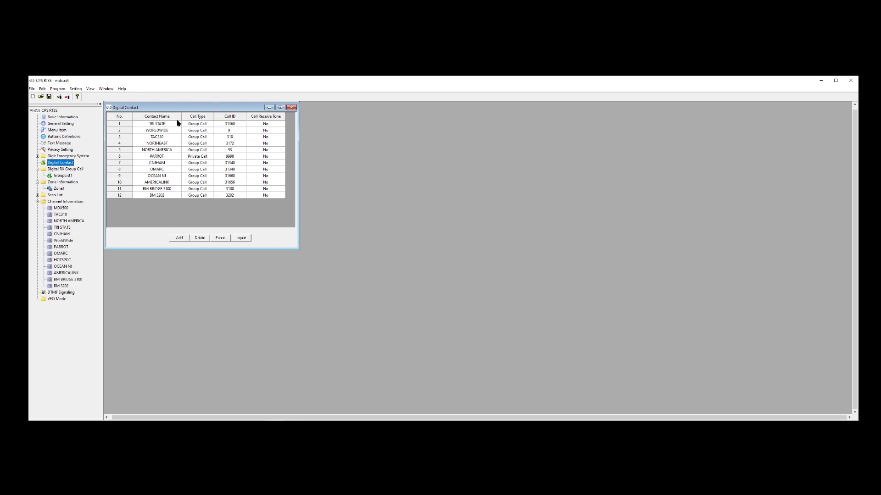
pyautogui.moveTo(168, 131)
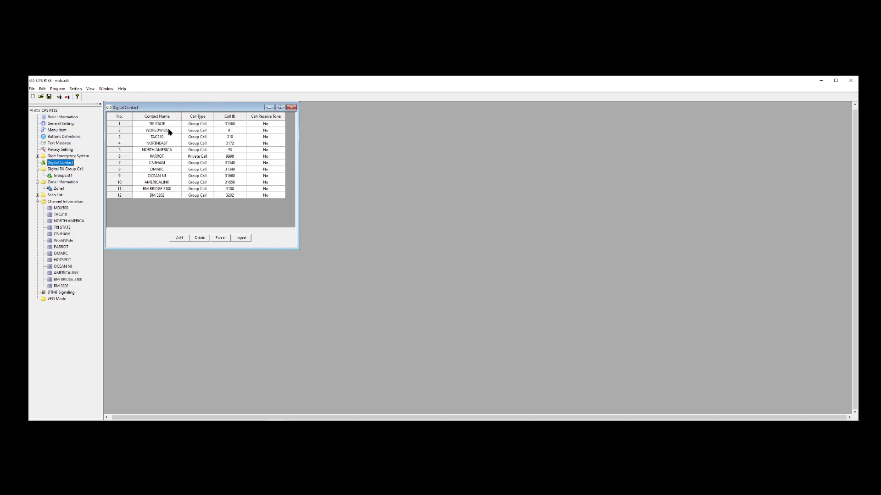
pyautogui.moveTo(181, 152)
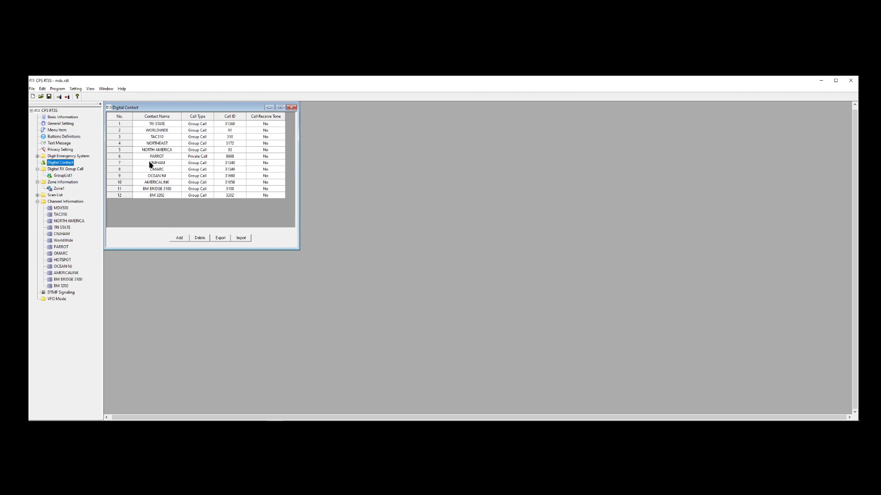
pyautogui.moveTo(164, 167)
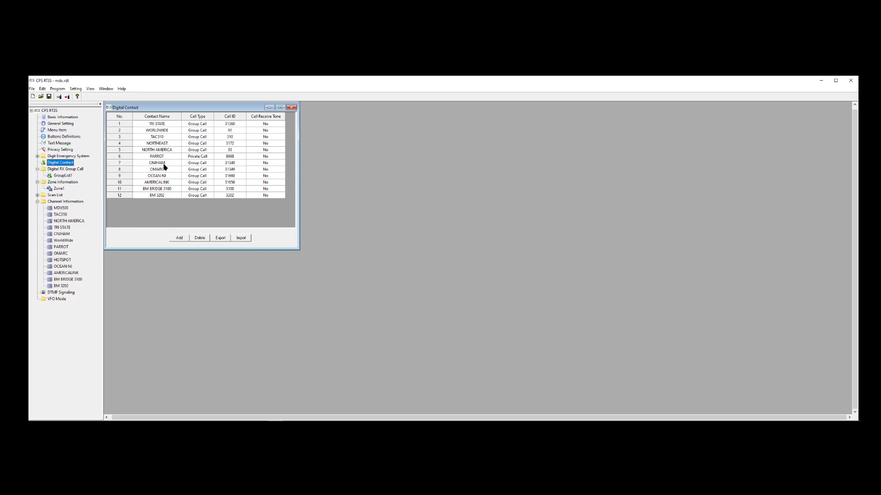
pyautogui.moveTo(163, 175)
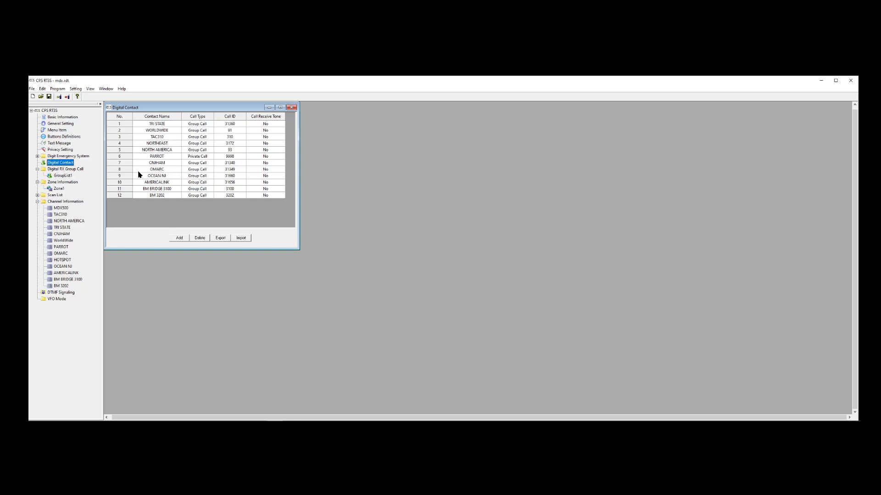
pyautogui.moveTo(177, 180)
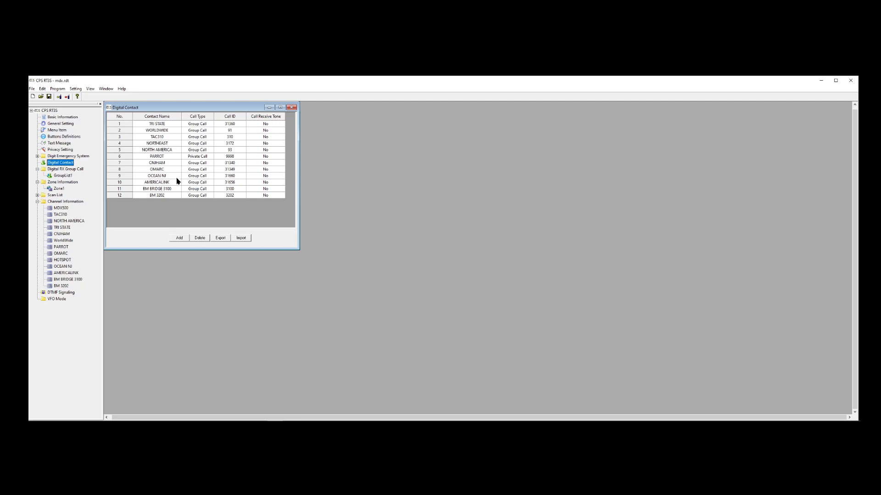
pyautogui.moveTo(145, 192)
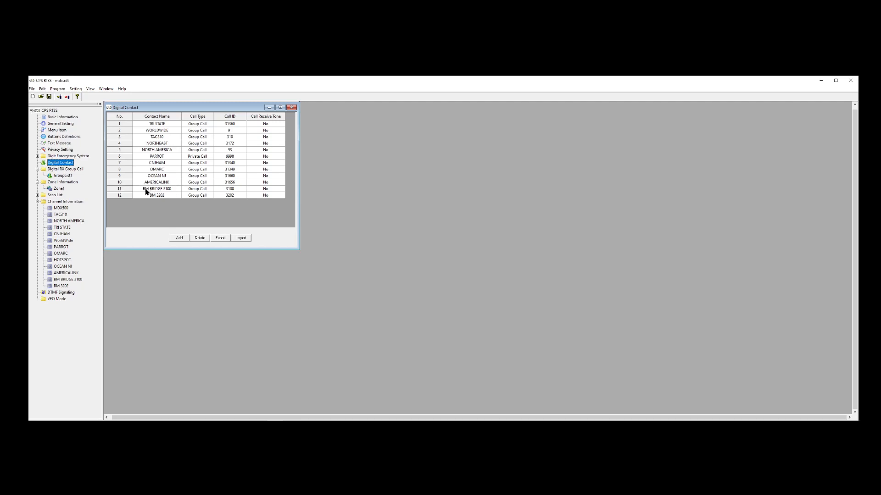
pyautogui.moveTo(270, 223)
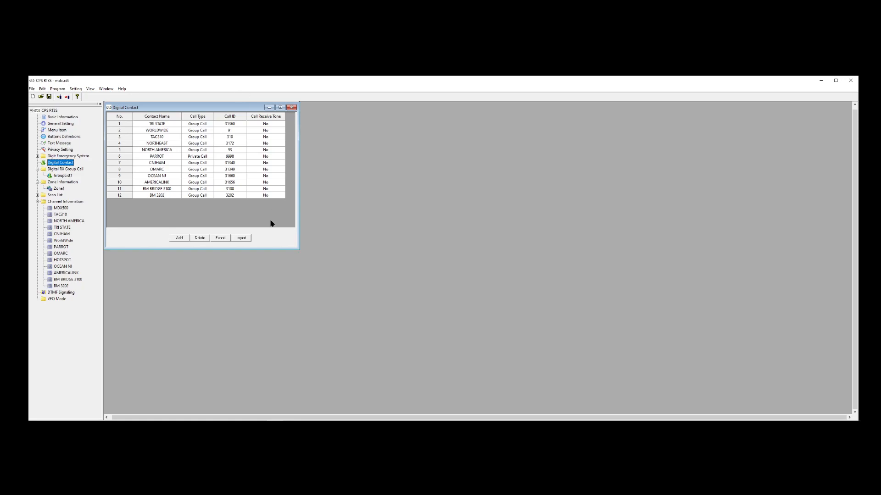
pyautogui.moveTo(242, 196)
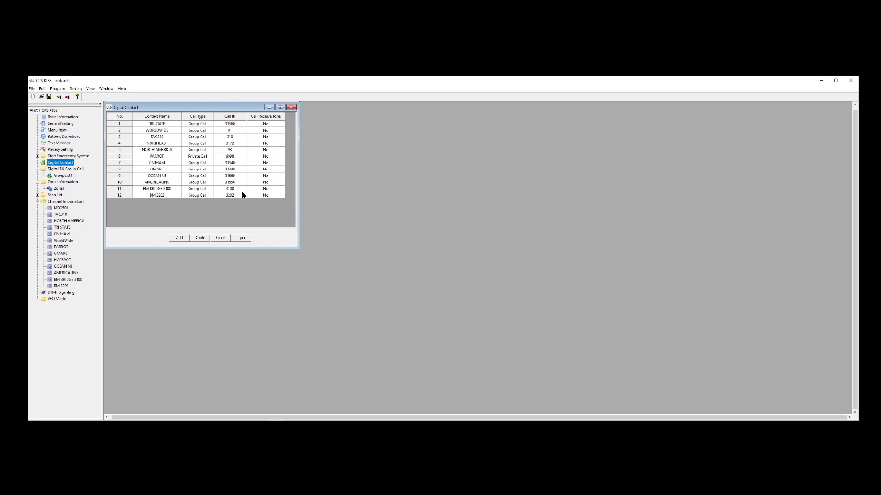
pyautogui.moveTo(239, 182)
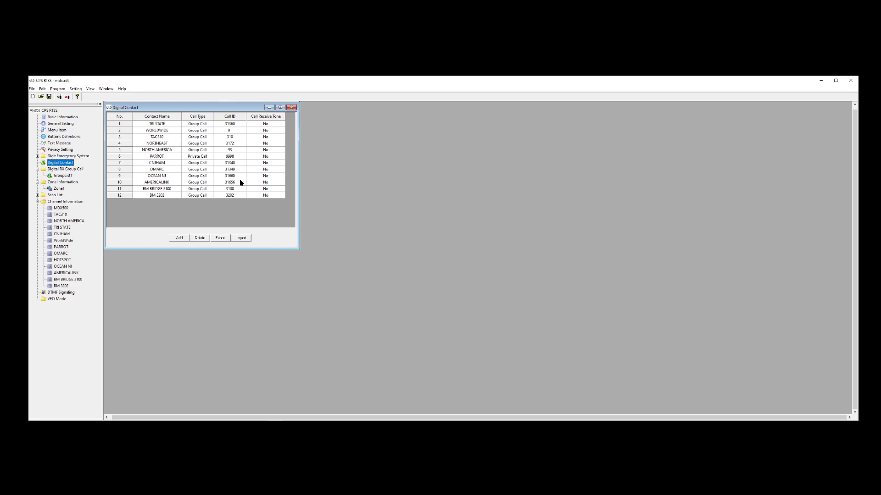
pyautogui.moveTo(167, 147)
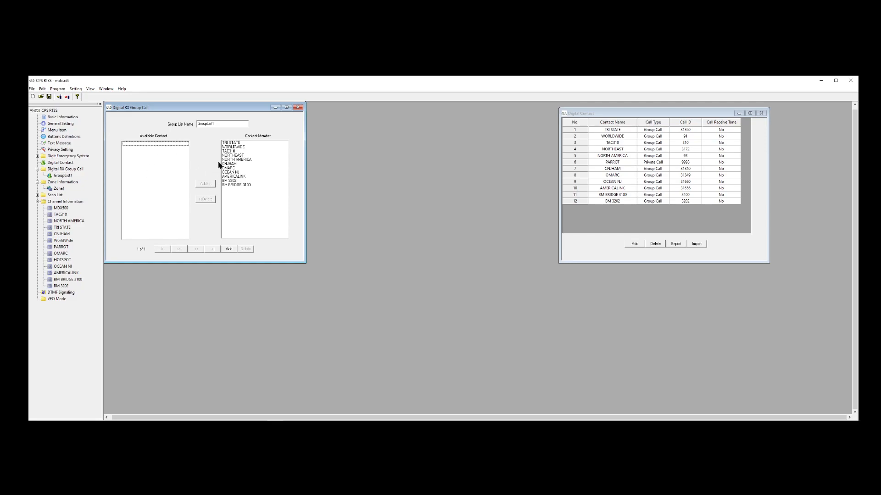
pyautogui.moveTo(211, 148)
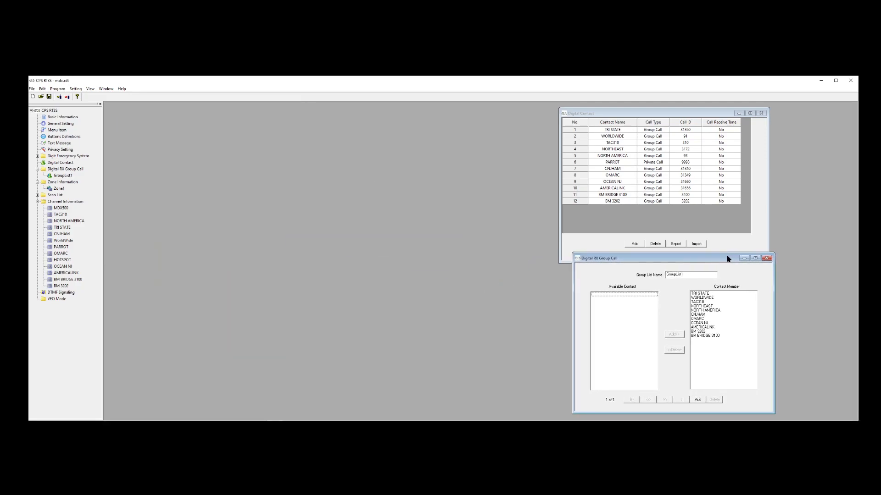
# Step: Show GroupList1 under Digital RX Group Call with its member contacts
pyautogui.click(61, 182)
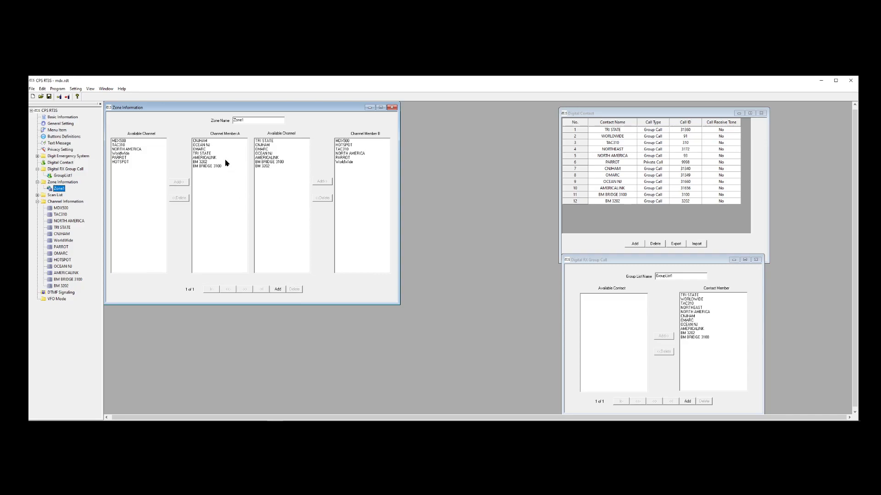
pyautogui.moveTo(342, 153)
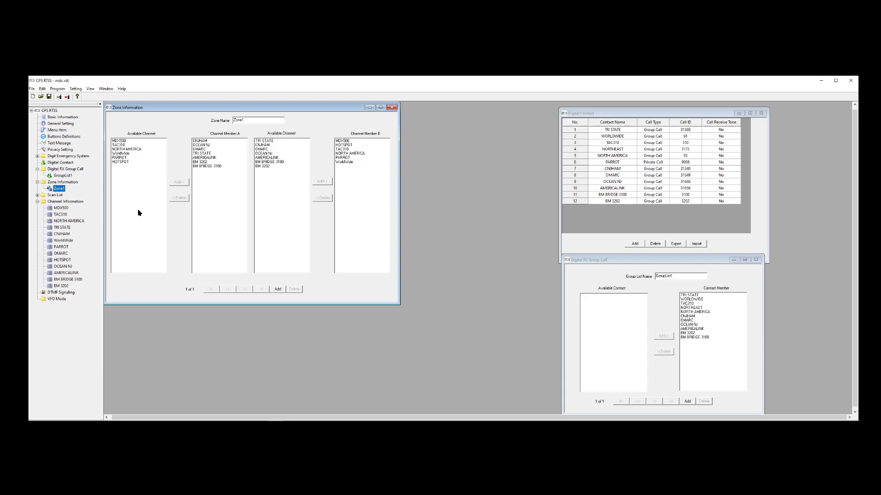
pyautogui.moveTo(201, 148)
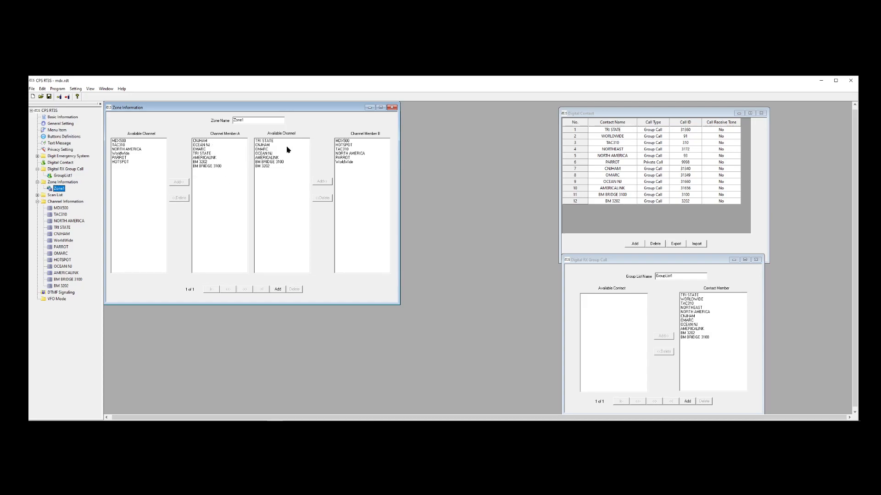
pyautogui.moveTo(276, 161)
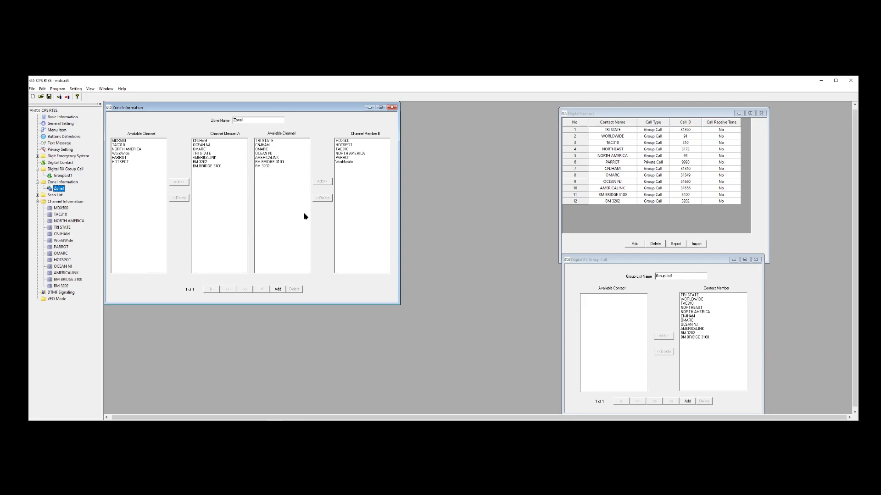
pyautogui.moveTo(336, 113)
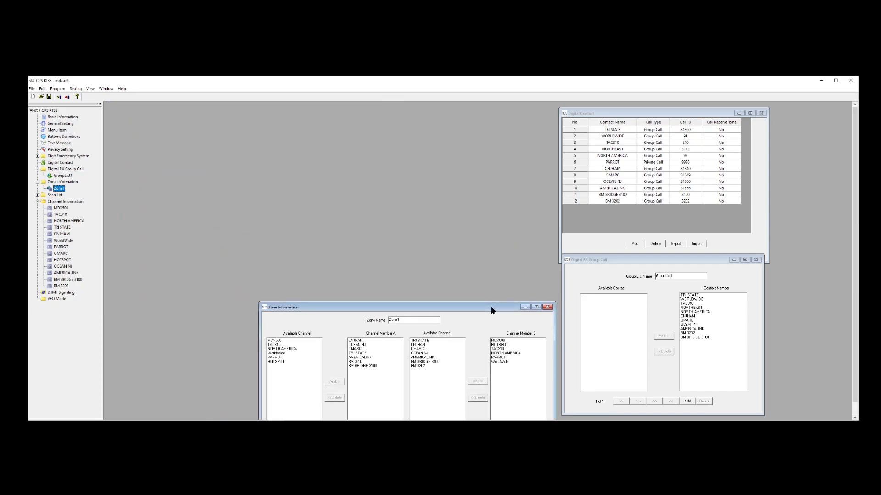
# Step: Show ScanList1 with its member channels and priority channels CNHAM and OCEAN NJ
pyautogui.click(60, 201)
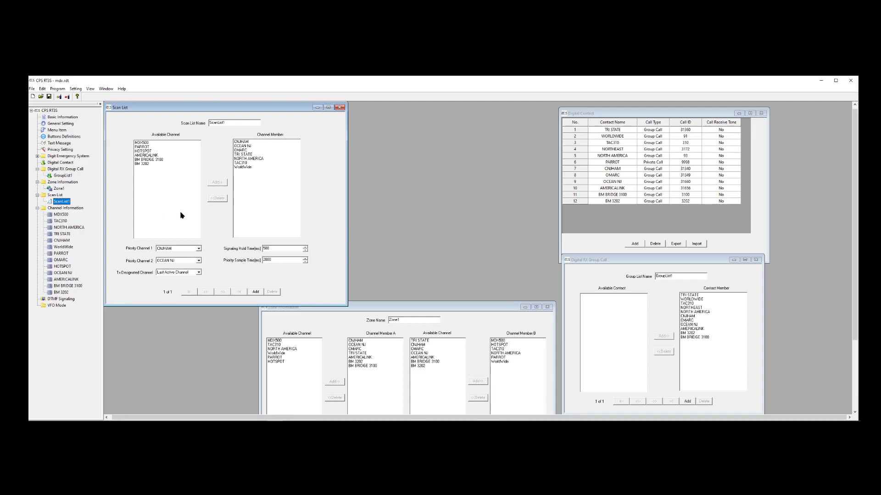
pyautogui.moveTo(272, 215)
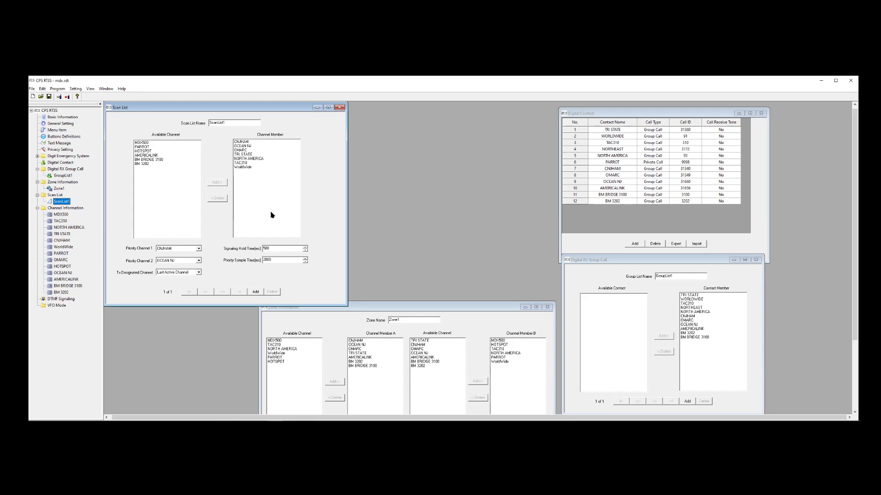
pyautogui.moveTo(341, 108)
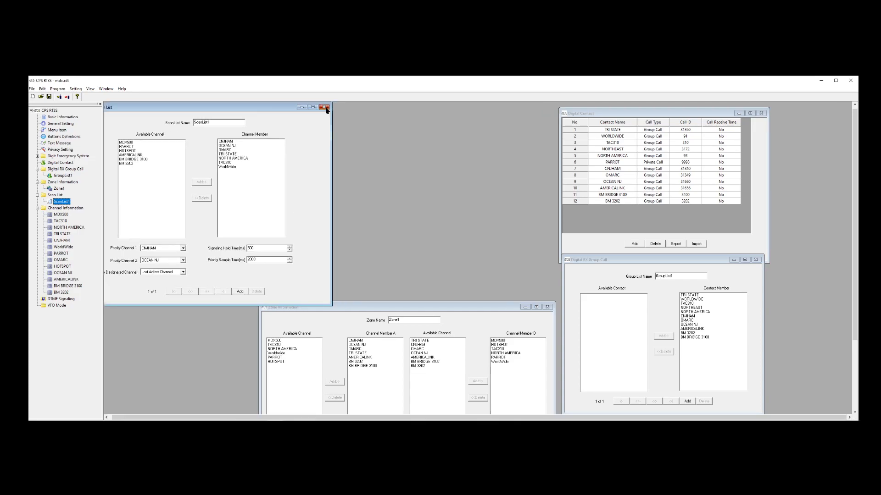
# Step: Leave ScanList1 and show the MDX500 channel: analog, 25 kHz, 441.500 MHz
pyautogui.click(325, 107)
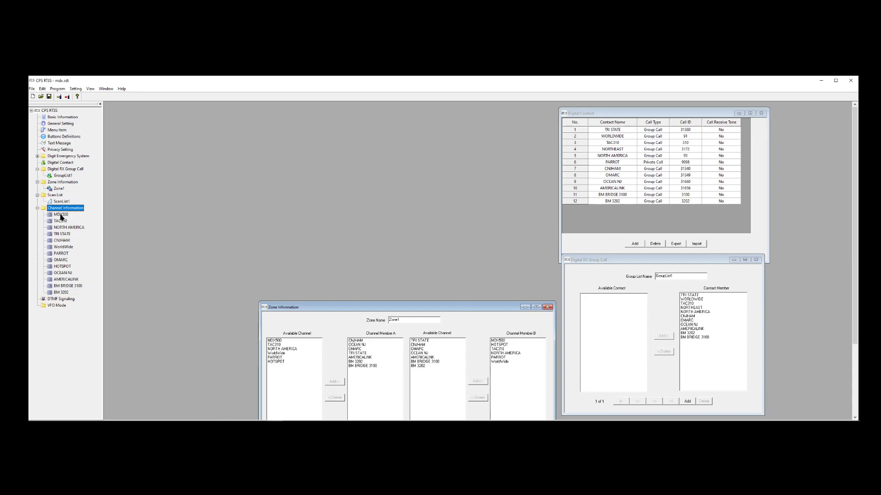
pyautogui.doubleClick(60, 214)
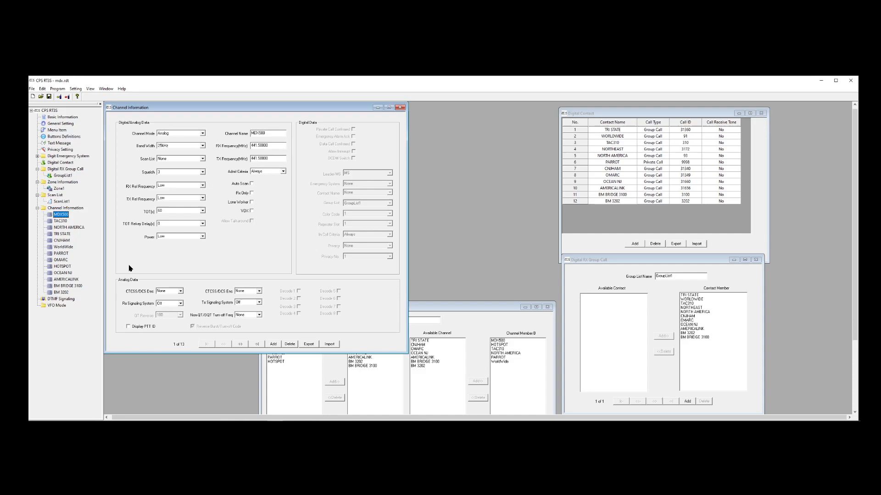
pyautogui.moveTo(189, 138)
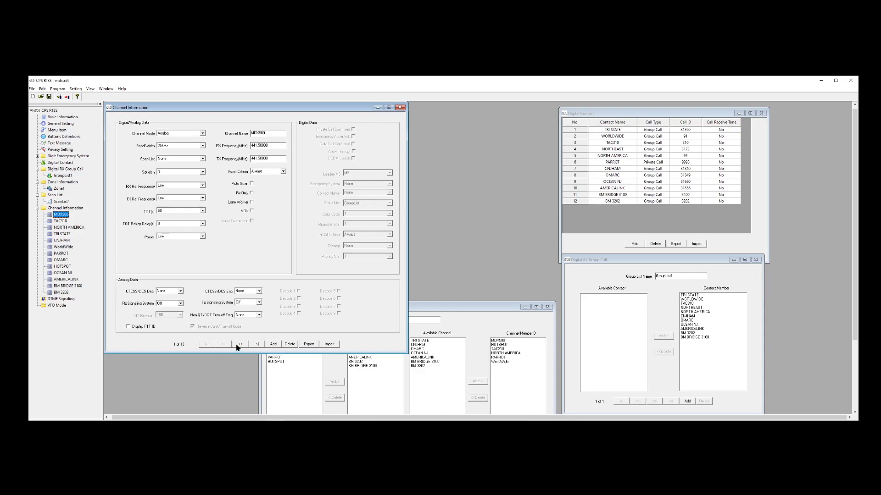
# Step: Advance to channel 2, TAC310: digital, 12.5 kHz, contact TAC310, GroupList1
pyautogui.click(240, 344)
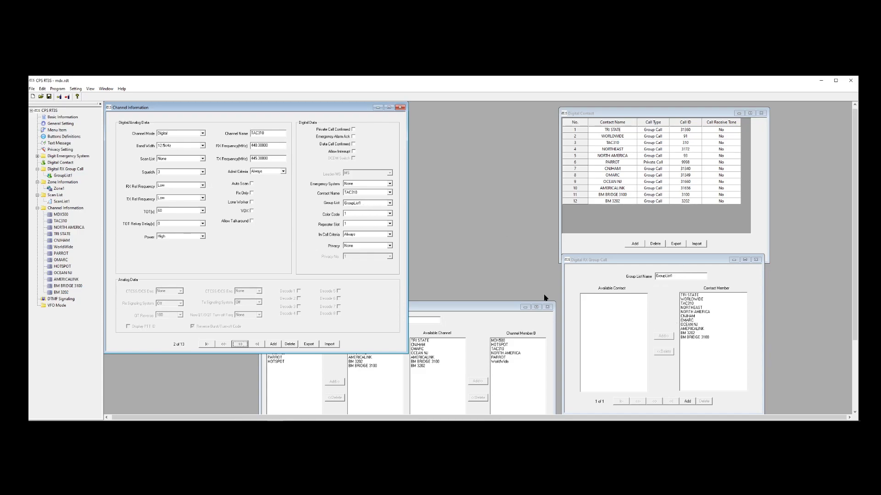
pyautogui.moveTo(374, 201)
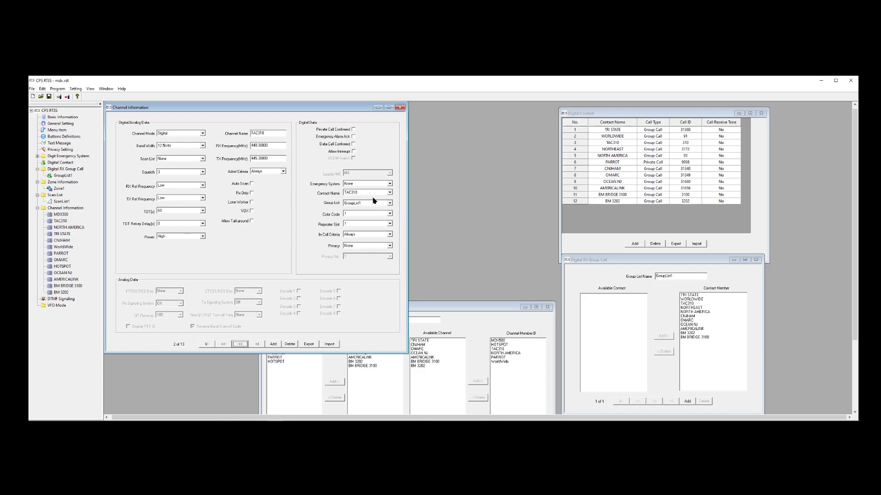
pyautogui.moveTo(689, 145)
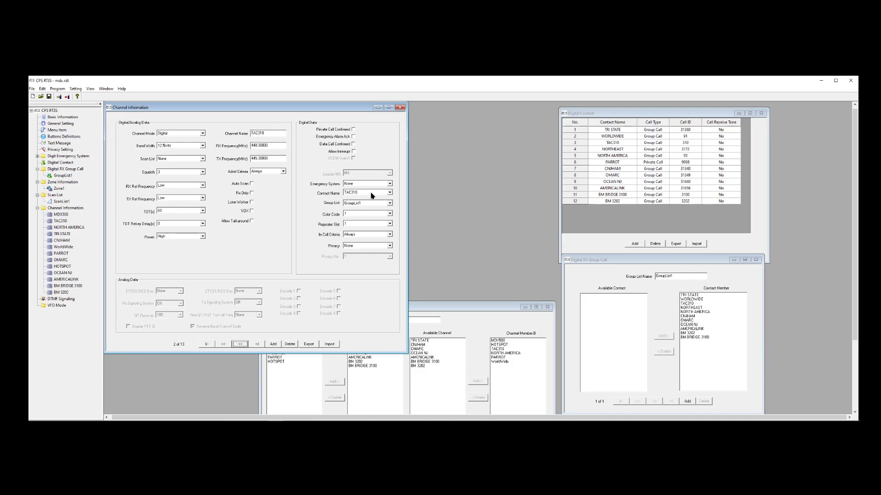
pyautogui.moveTo(489, 308)
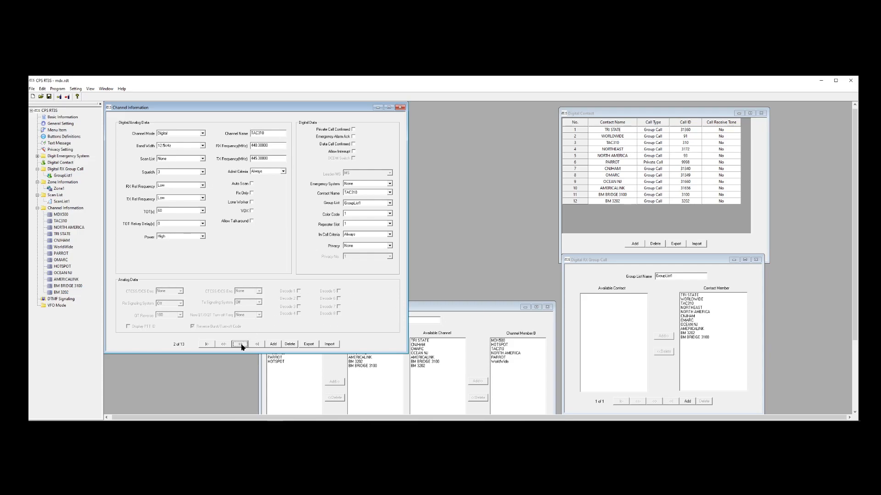
# Step: Keep TAC310's admit criteria at Always and advance to channel 3, NORTH AMERICA
pyautogui.click(282, 172)
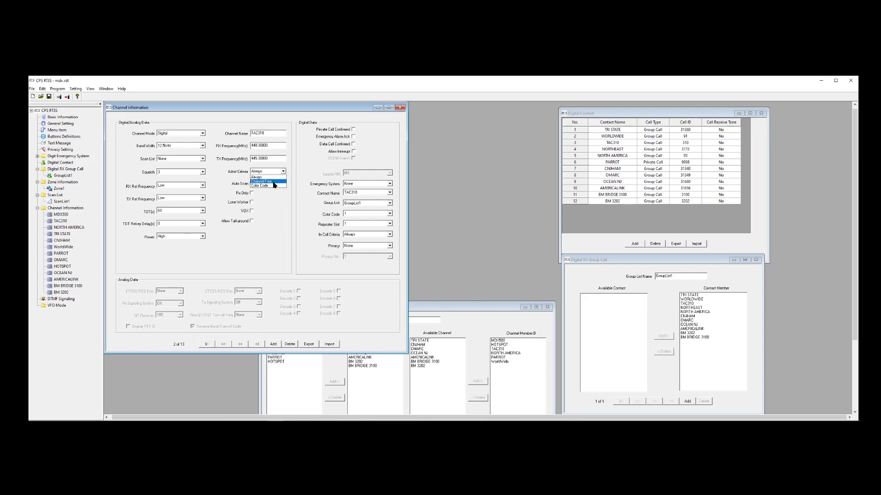
pyautogui.click(256, 171)
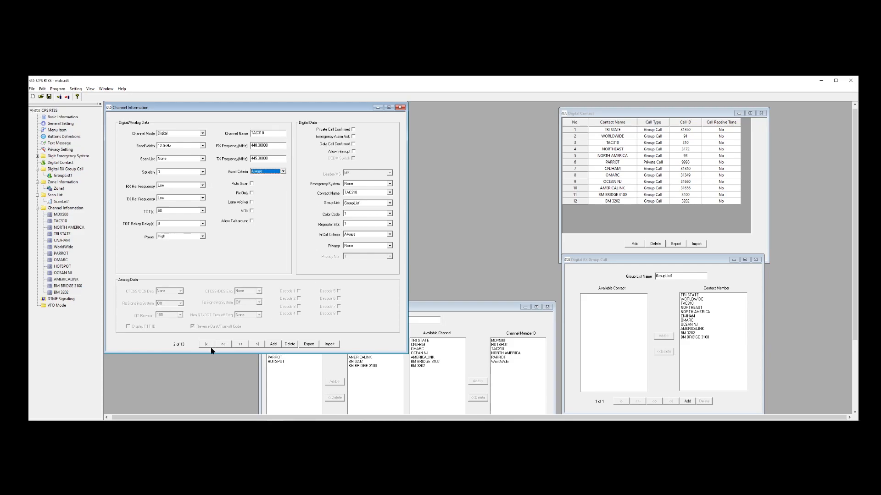
pyautogui.click(239, 344)
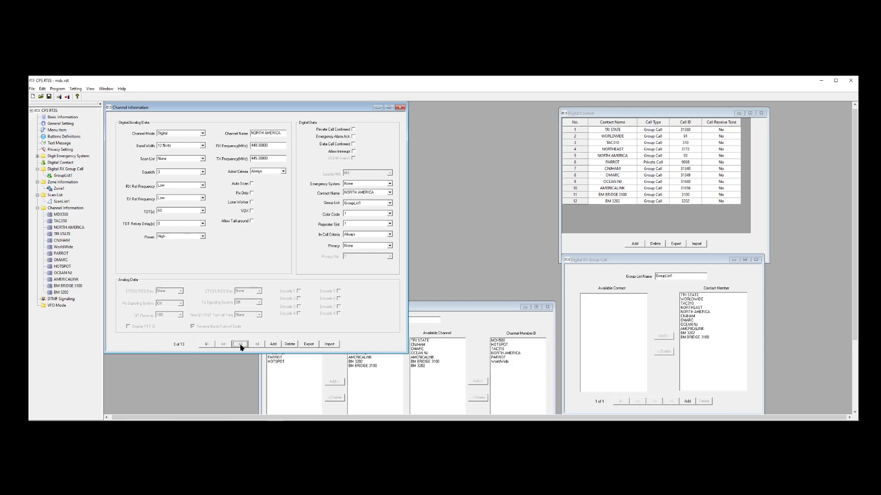
# Step: Advance past TRI STATE and CNHAM to channel 6 of 13, WorldWide: digital, contact WORLDWIDE
pyautogui.click(238, 344)
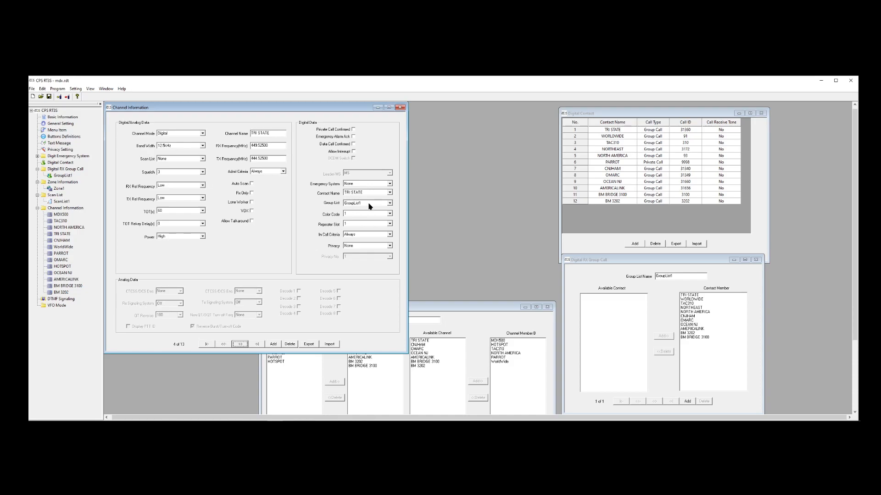
pyautogui.moveTo(672, 305)
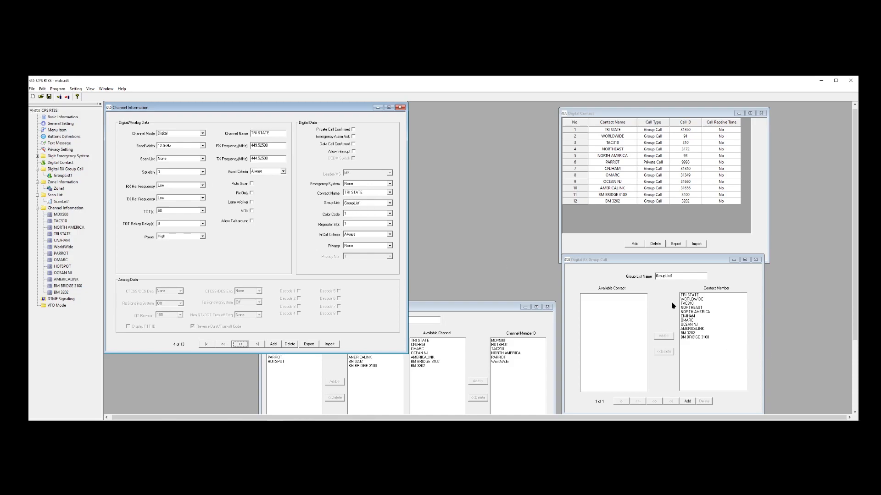
pyautogui.moveTo(641, 152)
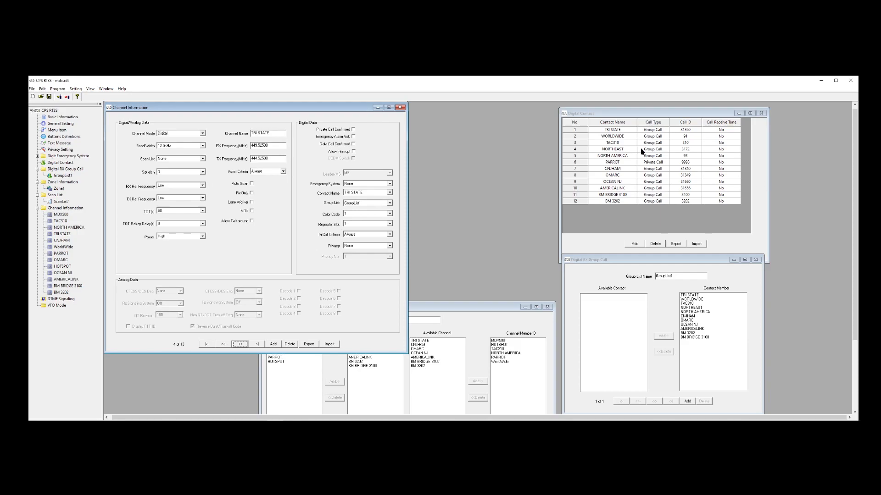
pyautogui.moveTo(689, 131)
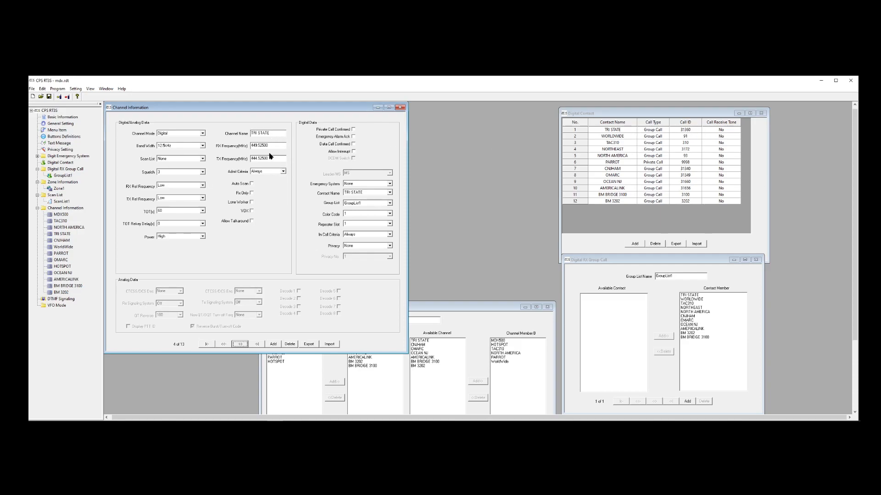
pyautogui.moveTo(406, 180)
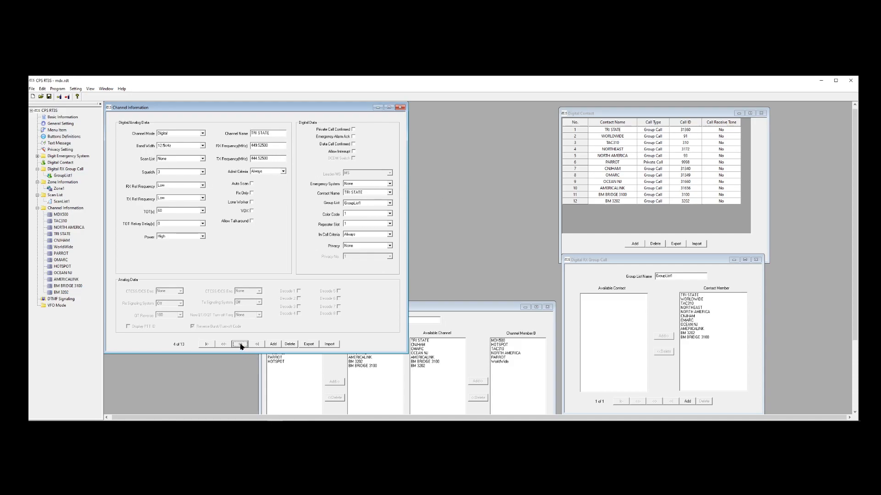
pyautogui.click(257, 344)
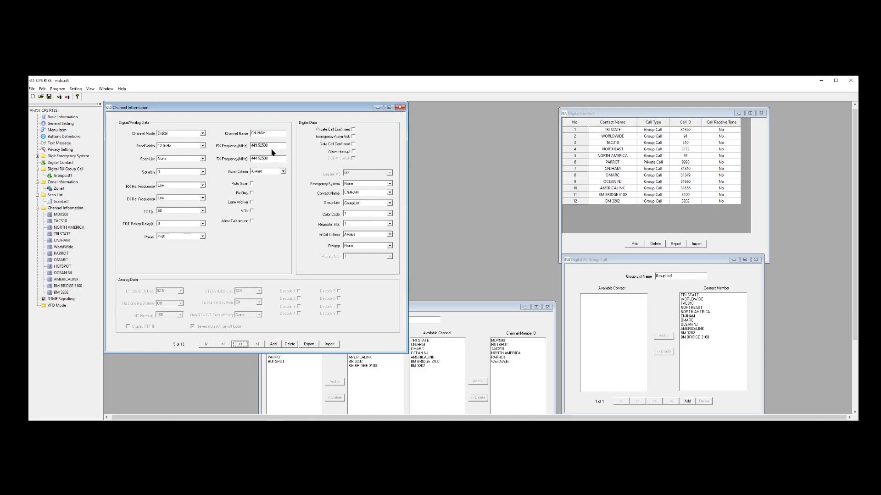
pyautogui.moveTo(351, 194)
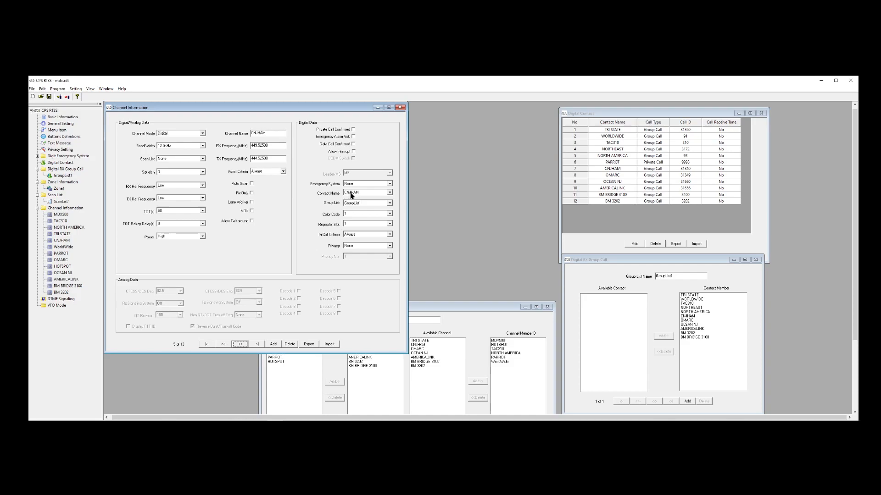
pyautogui.moveTo(606, 190)
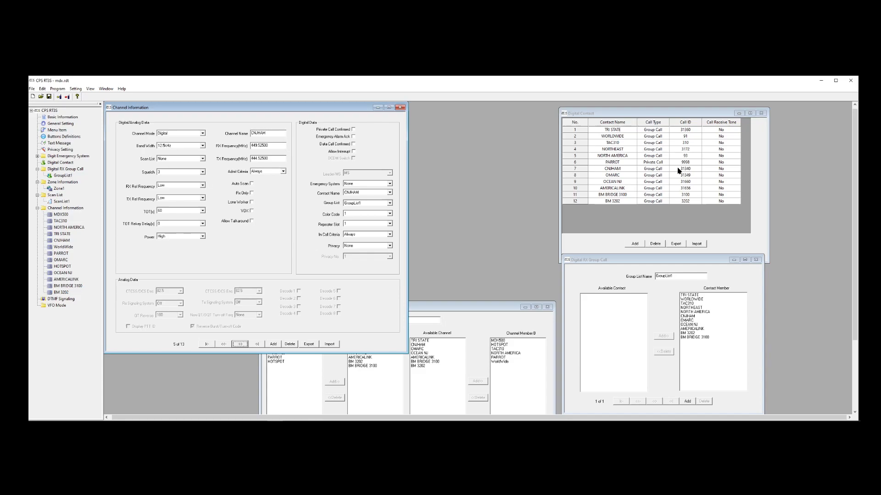
pyautogui.moveTo(483, 187)
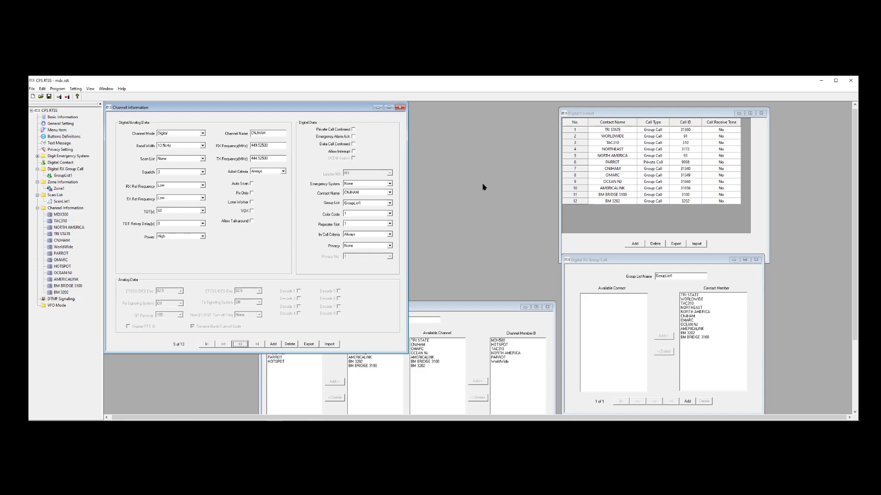
pyautogui.moveTo(259, 352)
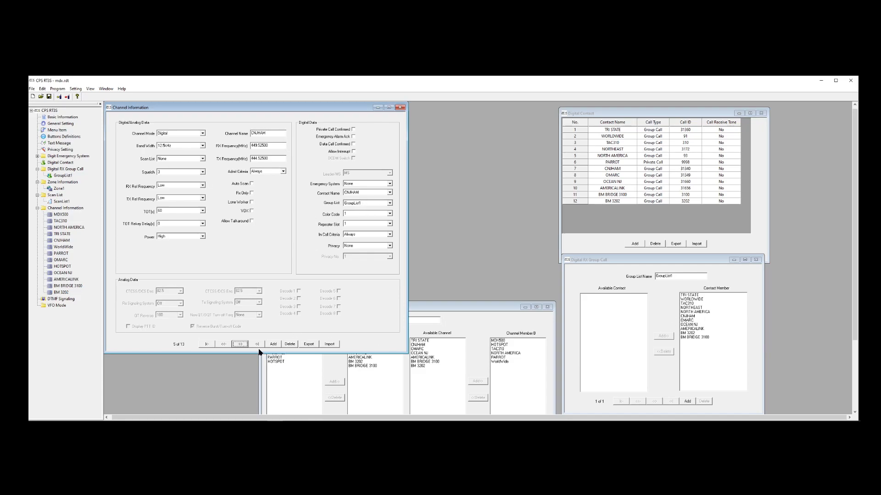
pyautogui.click(239, 344)
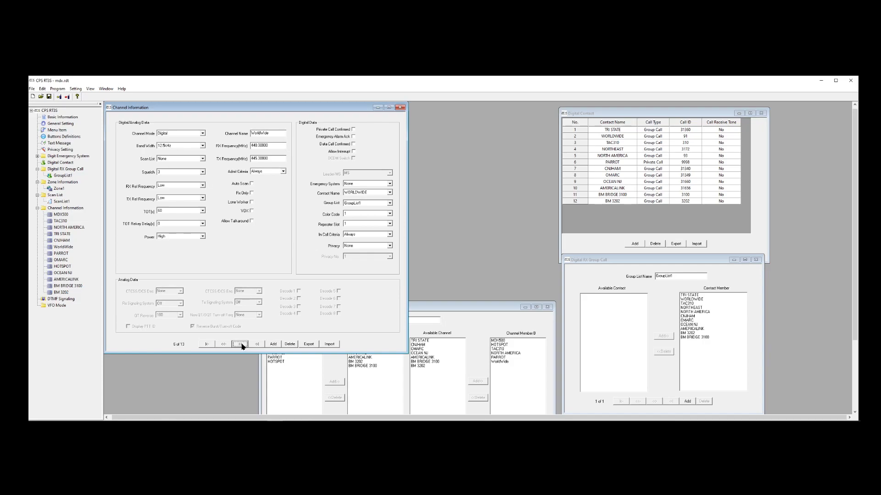
# Step: Page through channels PARROT, HOTSPOT and OCEAN NJ to channel 11 of 13, AMERICALINK (digital)
pyautogui.click(240, 344)
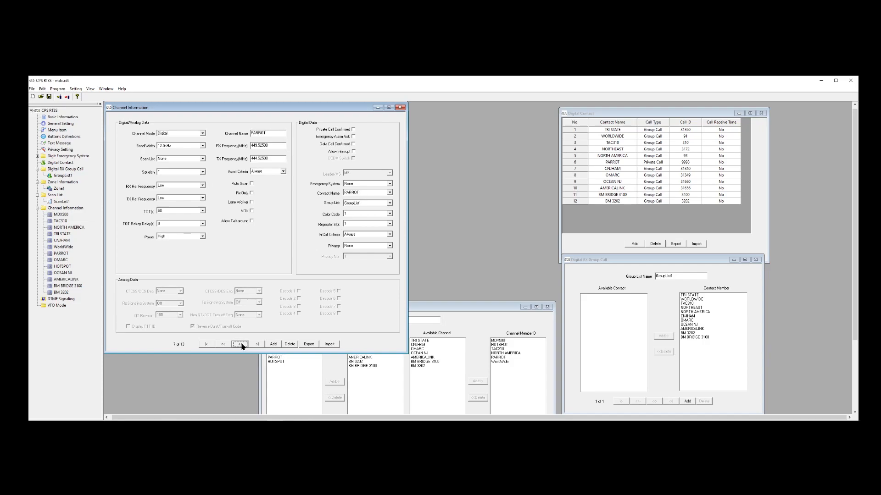
pyautogui.click(240, 344)
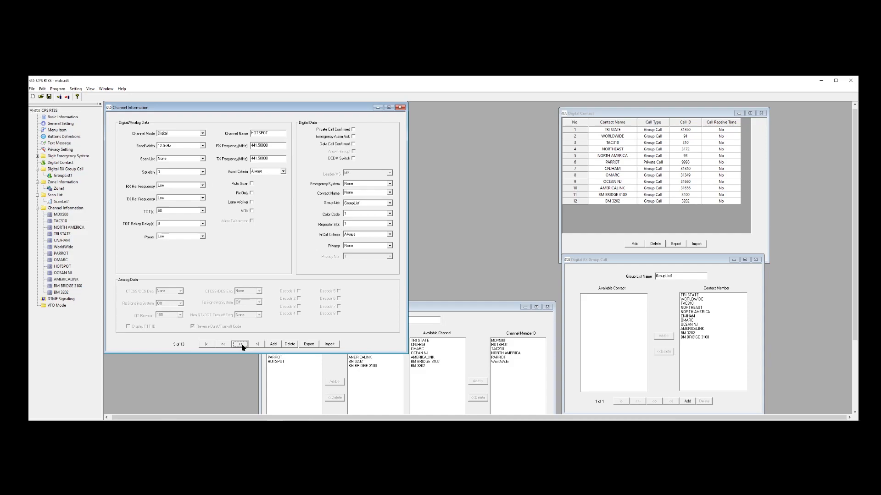
pyautogui.moveTo(245, 346)
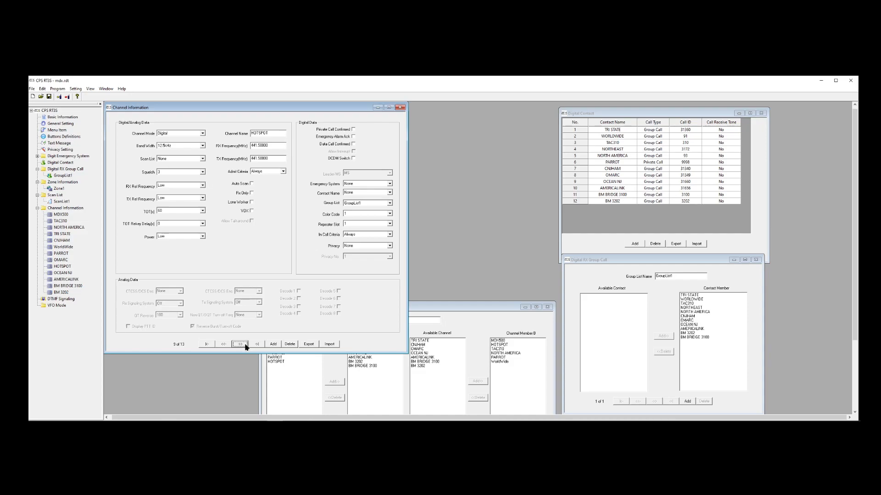
pyautogui.click(239, 344)
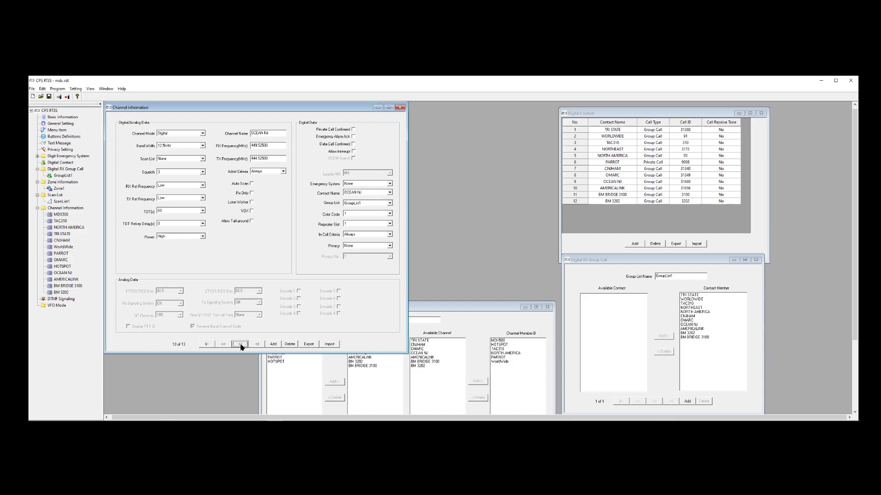
pyautogui.click(237, 344)
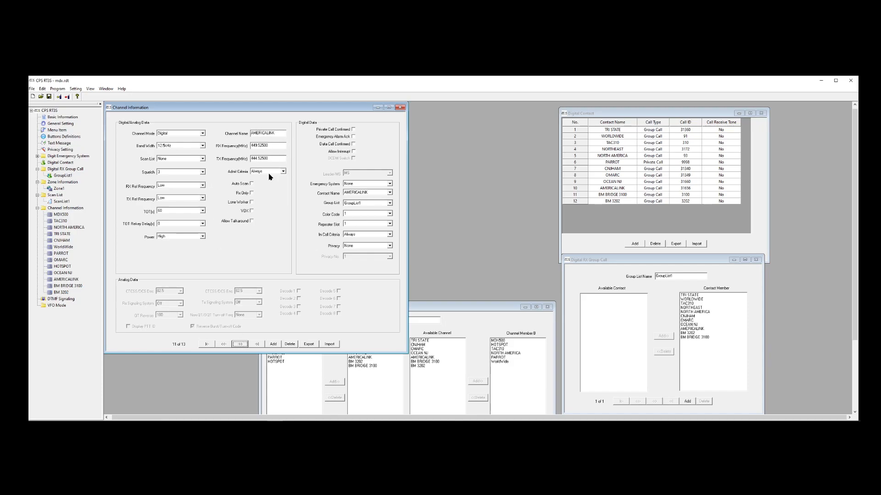
pyautogui.moveTo(284, 156)
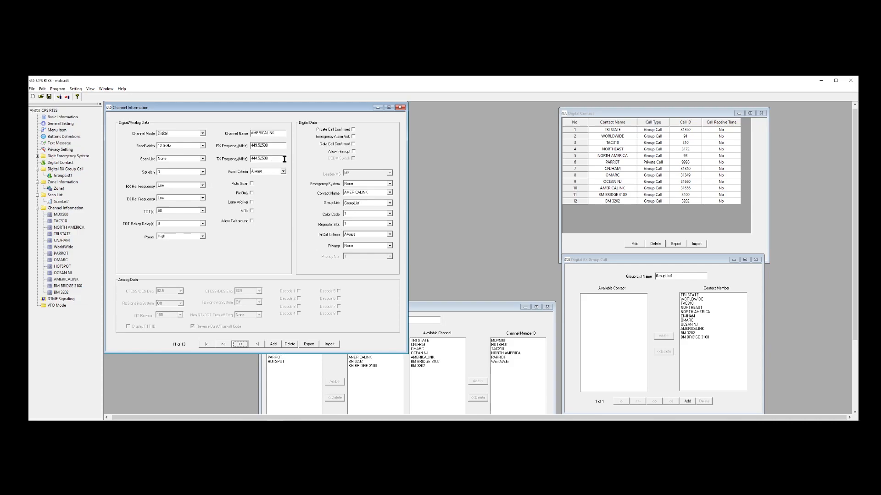
pyautogui.moveTo(259, 153)
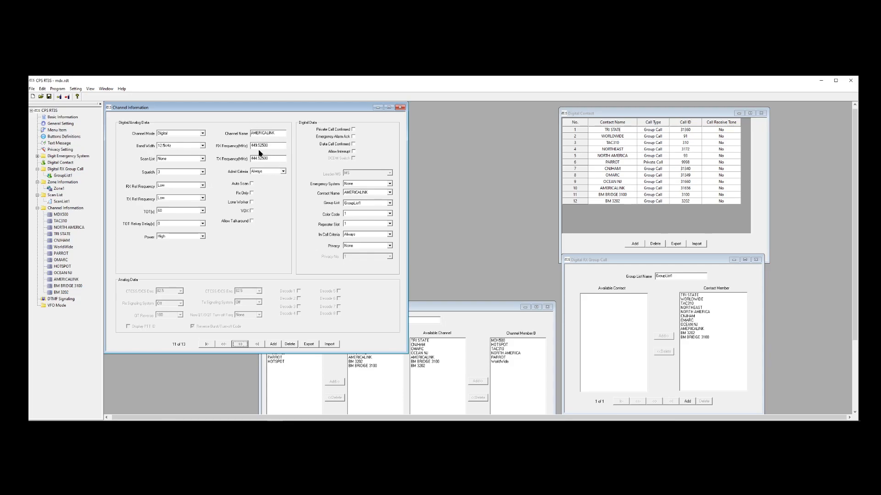
pyautogui.moveTo(752, 131)
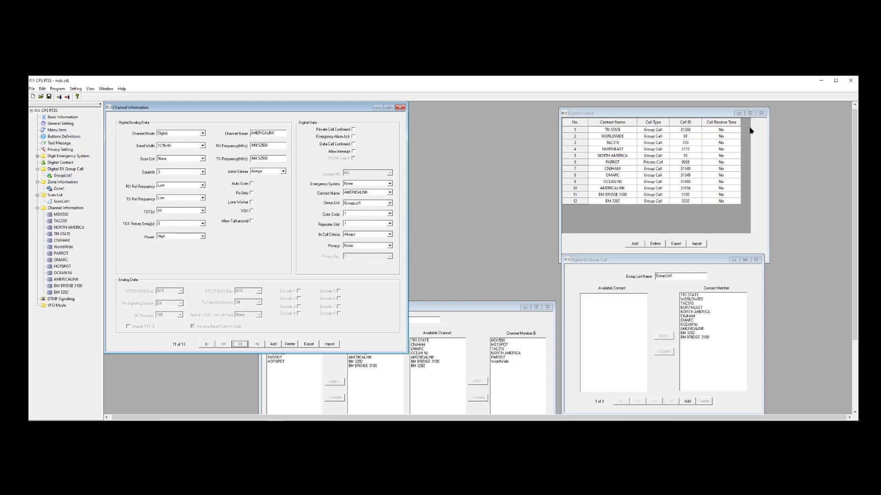
pyautogui.moveTo(685, 192)
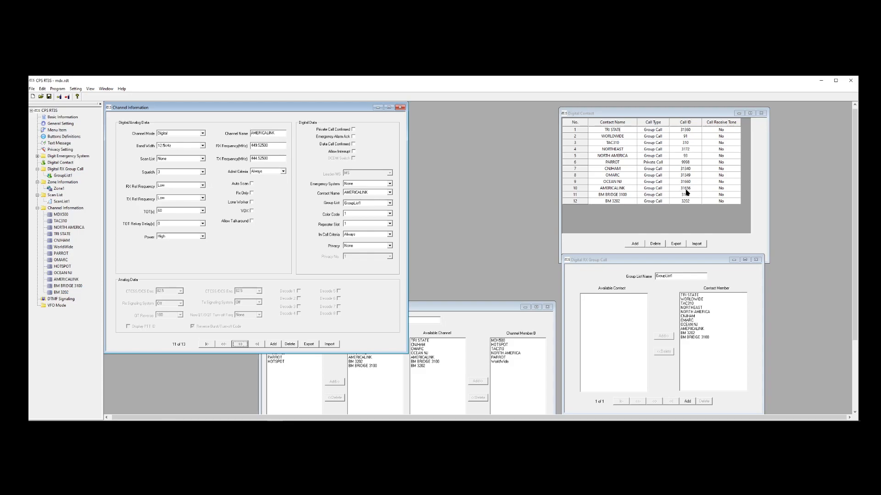
pyautogui.moveTo(690, 191)
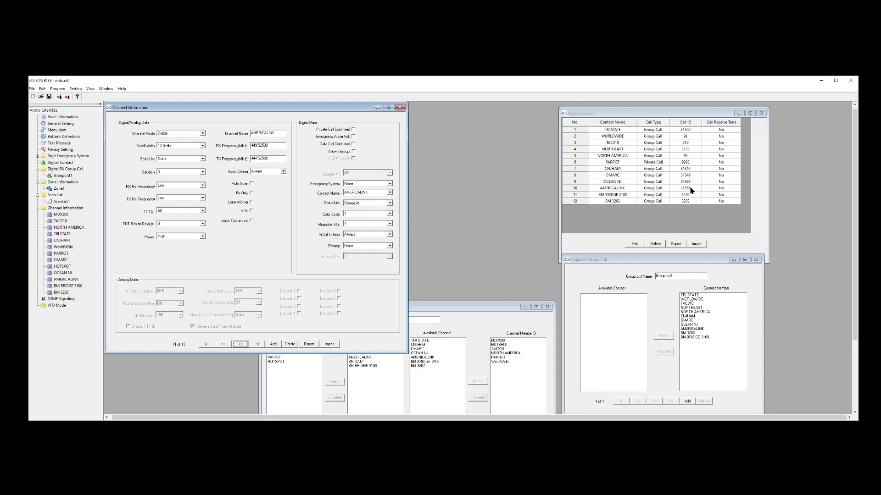
pyautogui.moveTo(426, 281)
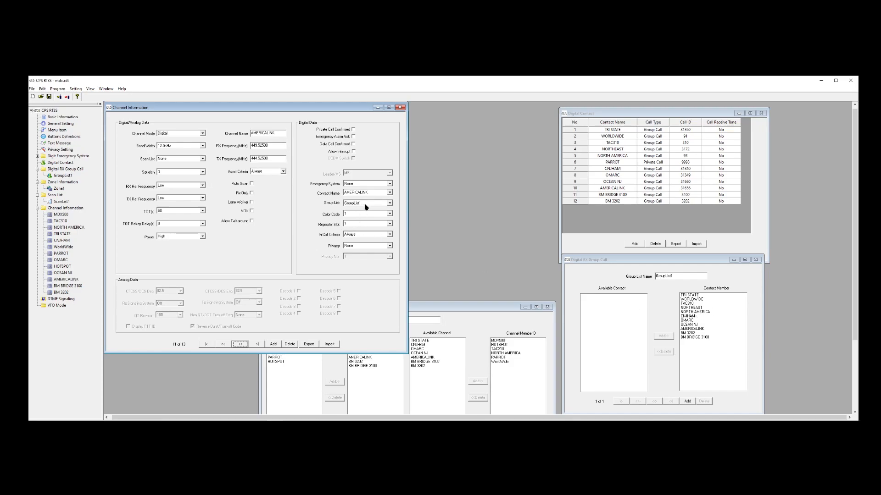
pyautogui.moveTo(696, 330)
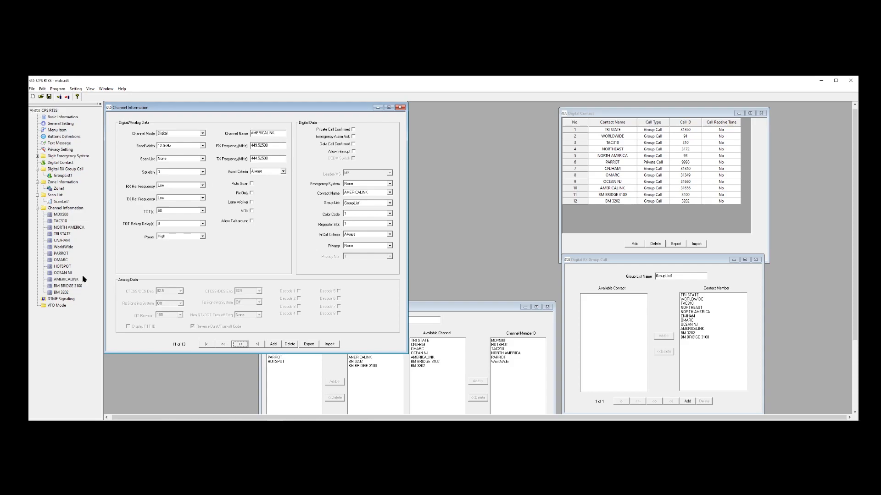
pyautogui.moveTo(116, 137)
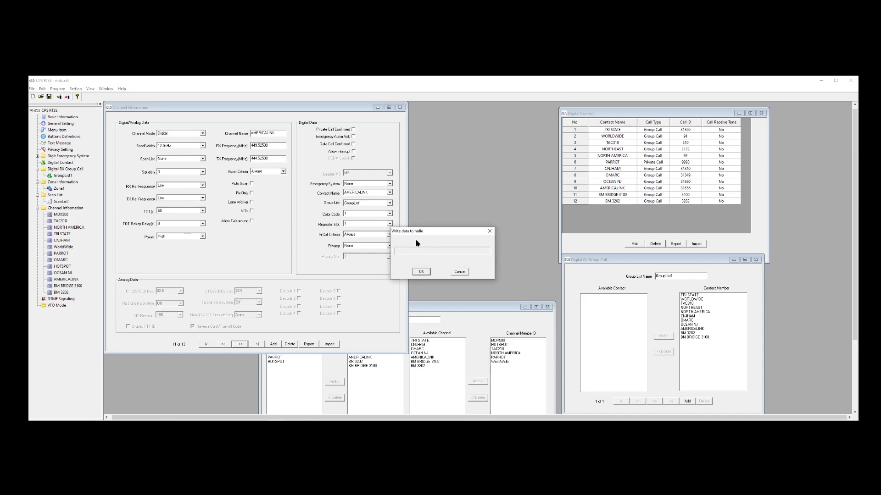
pyautogui.moveTo(476, 252)
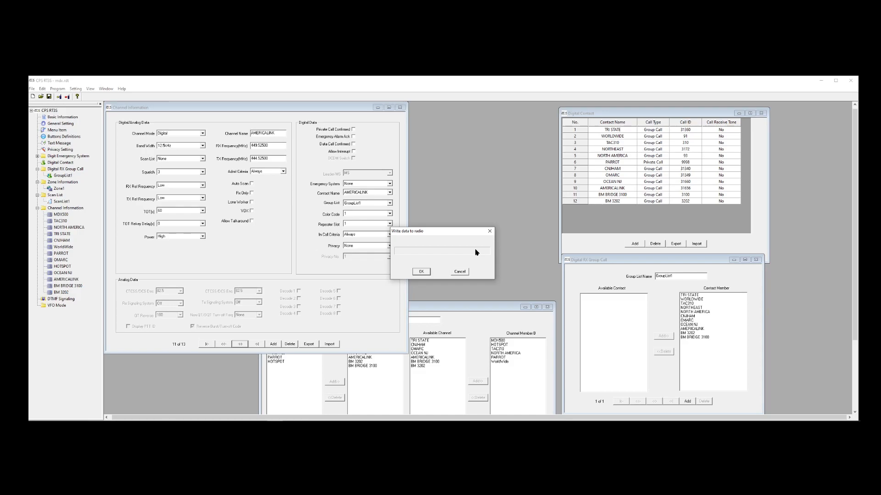
pyautogui.moveTo(479, 259)
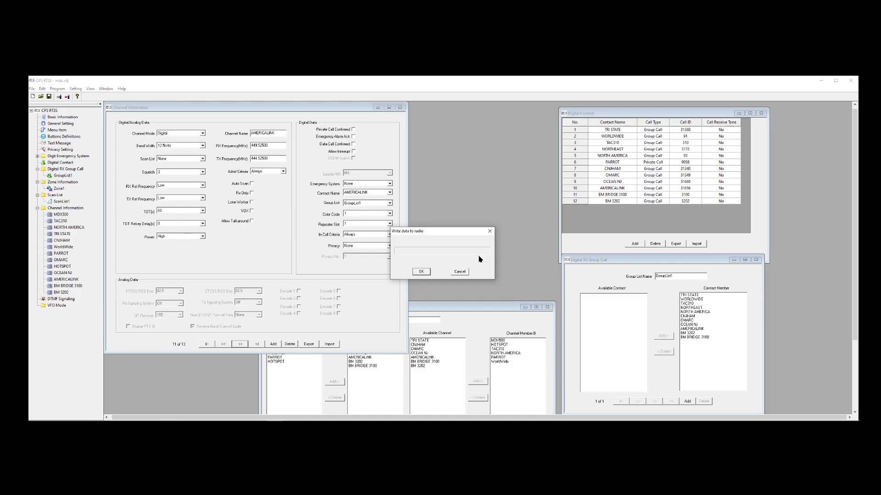
pyautogui.moveTo(461, 272)
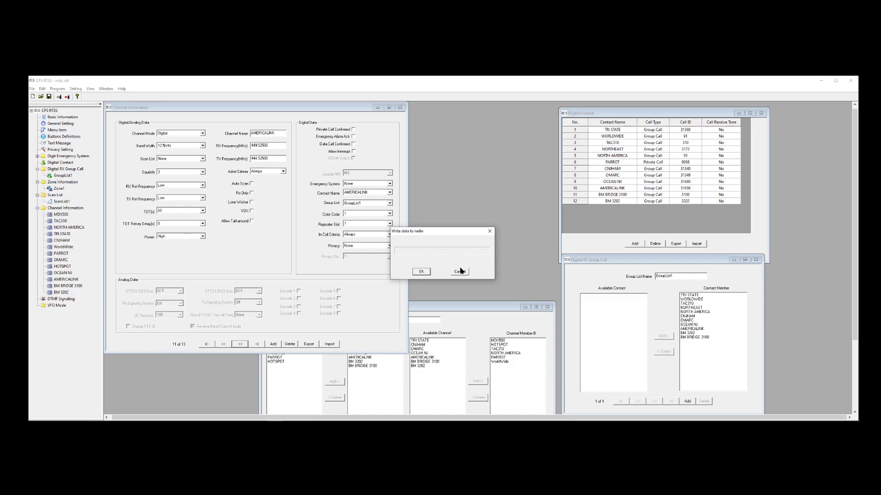
pyautogui.click(459, 272)
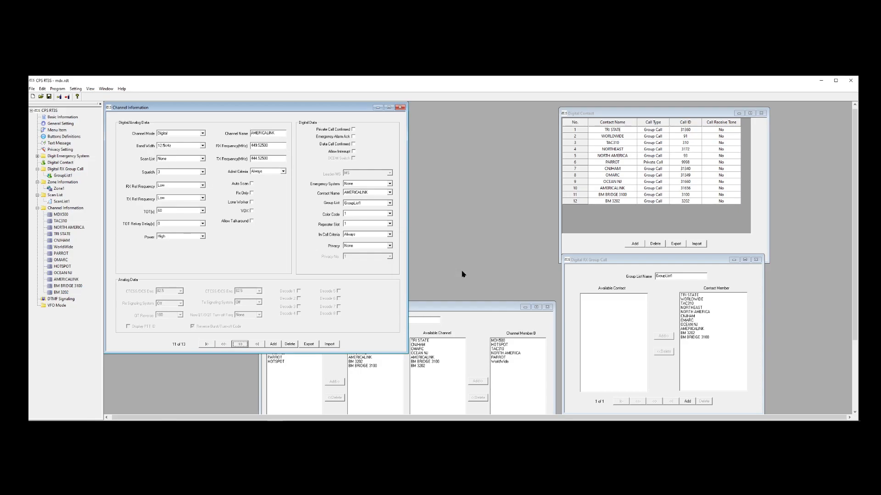
pyautogui.moveTo(515, 129)
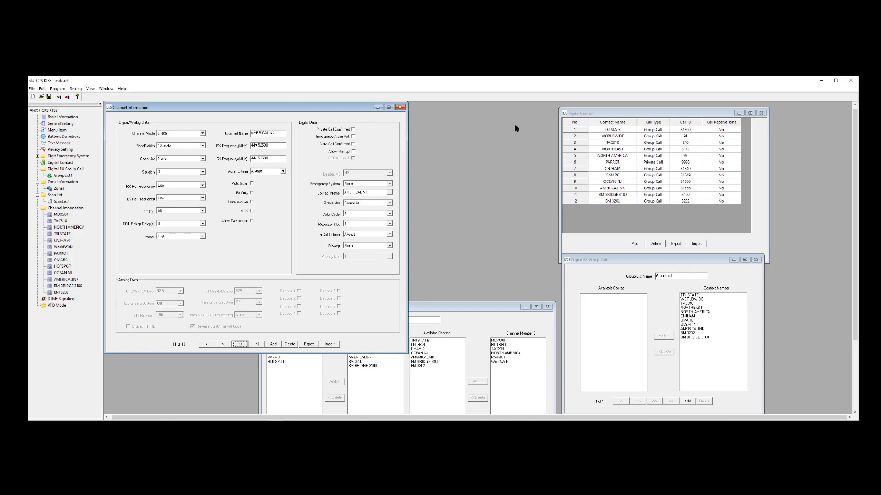
pyautogui.click(58, 123)
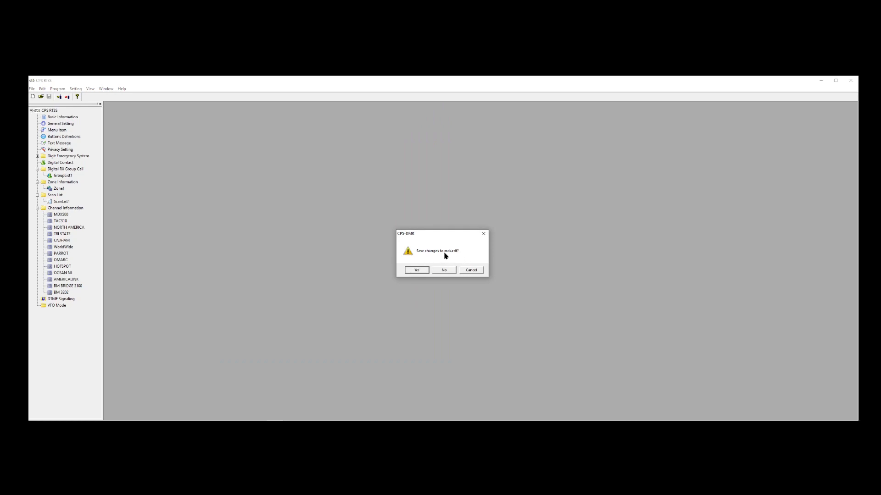
pyautogui.moveTo(459, 260)
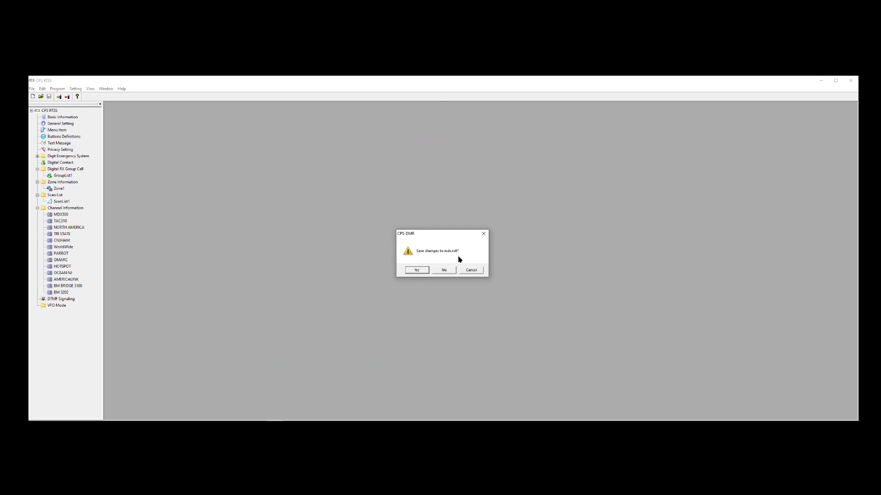